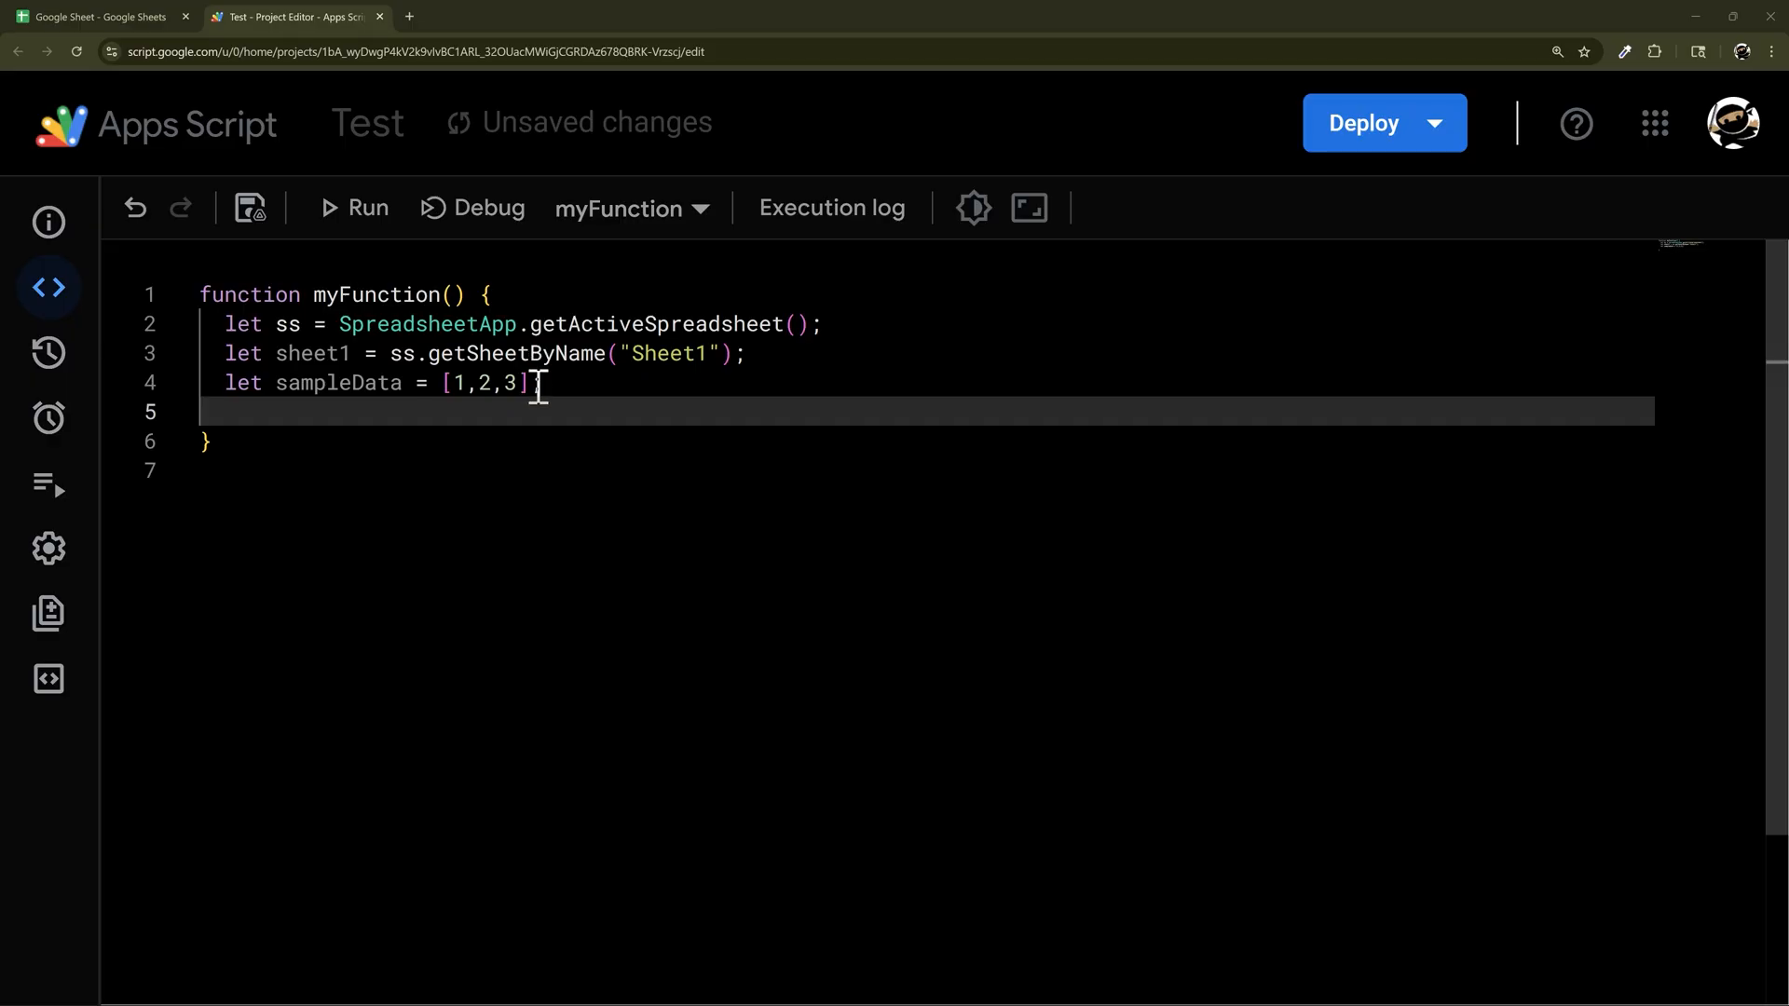
- Close the sampleData [1,2,3] line with ';', check installed extensions, and show the Files panel
type(";")
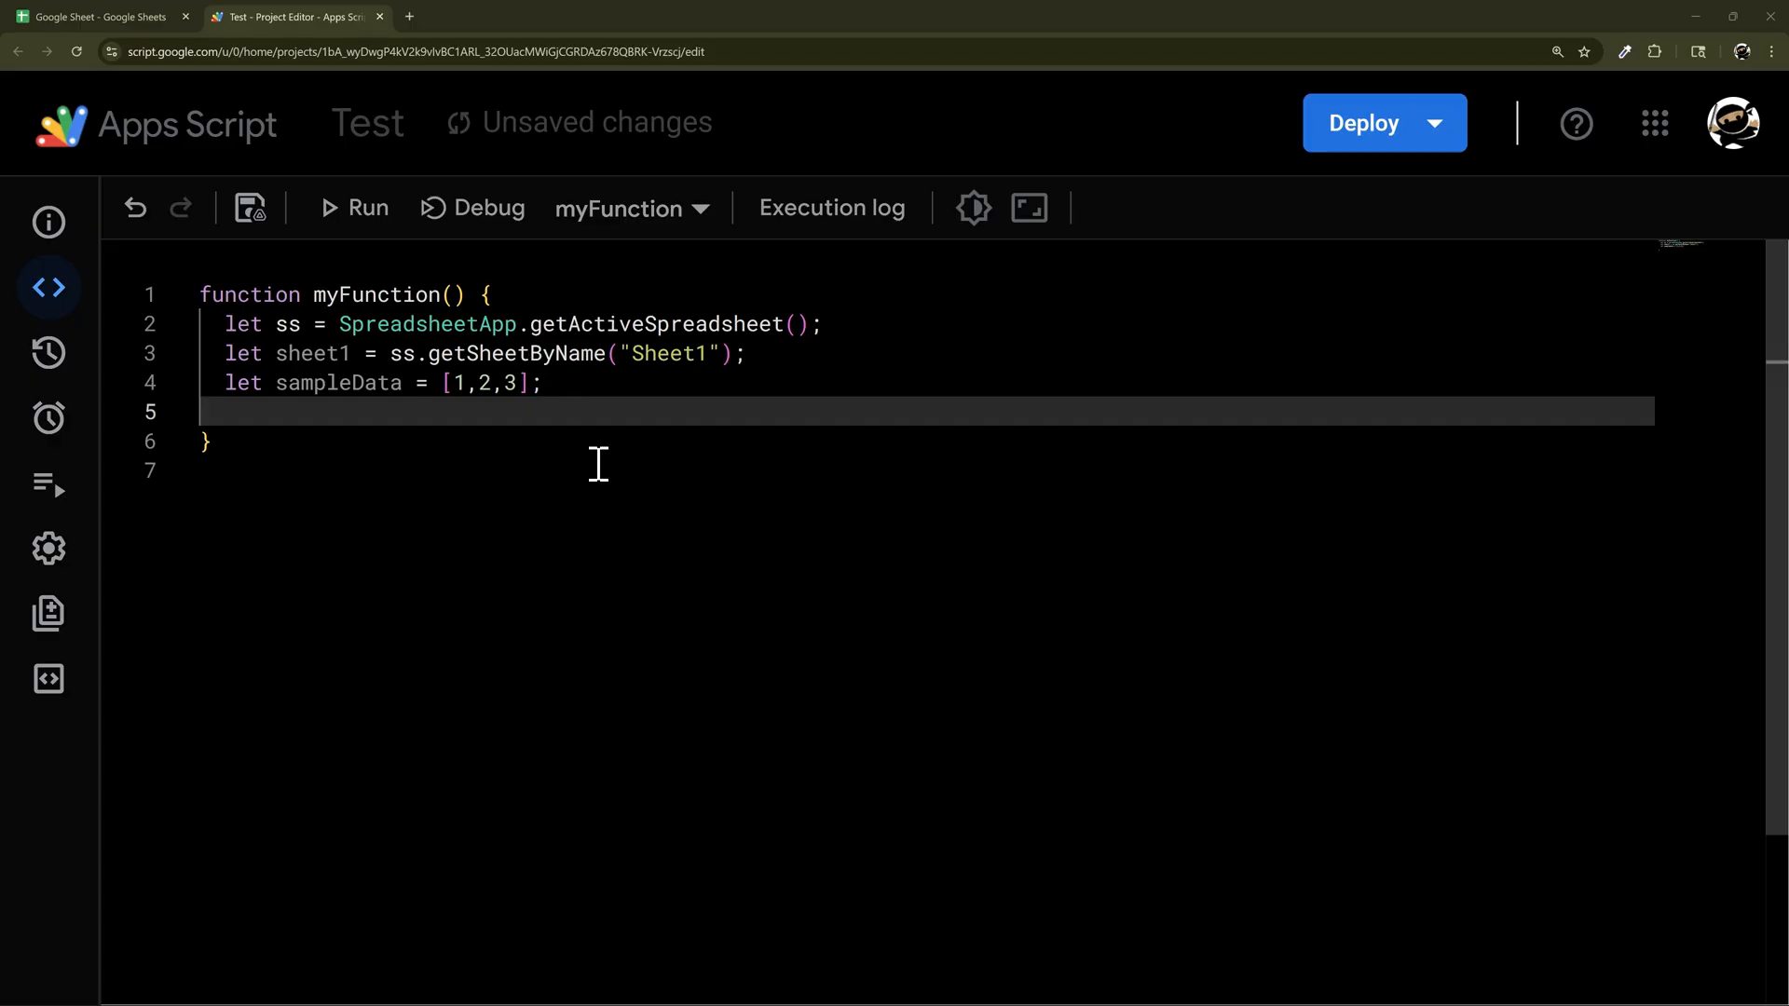
mouse_move(831, 207)
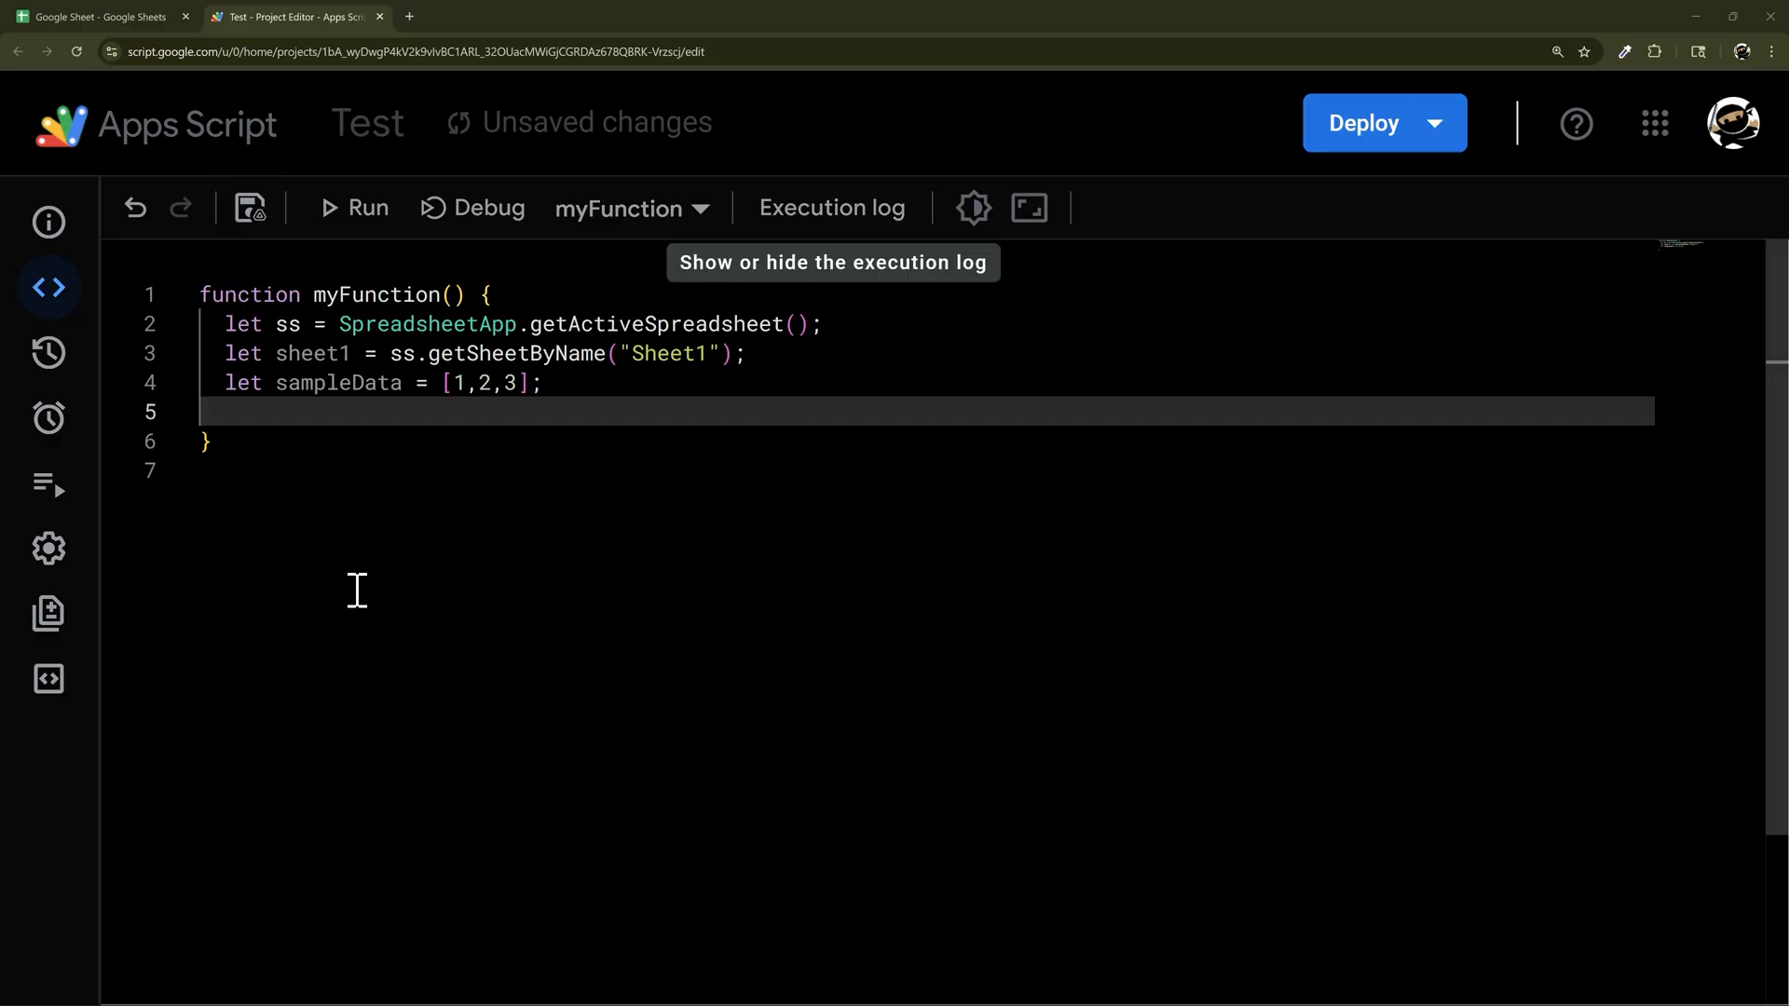
mouse_move(1129, 216)
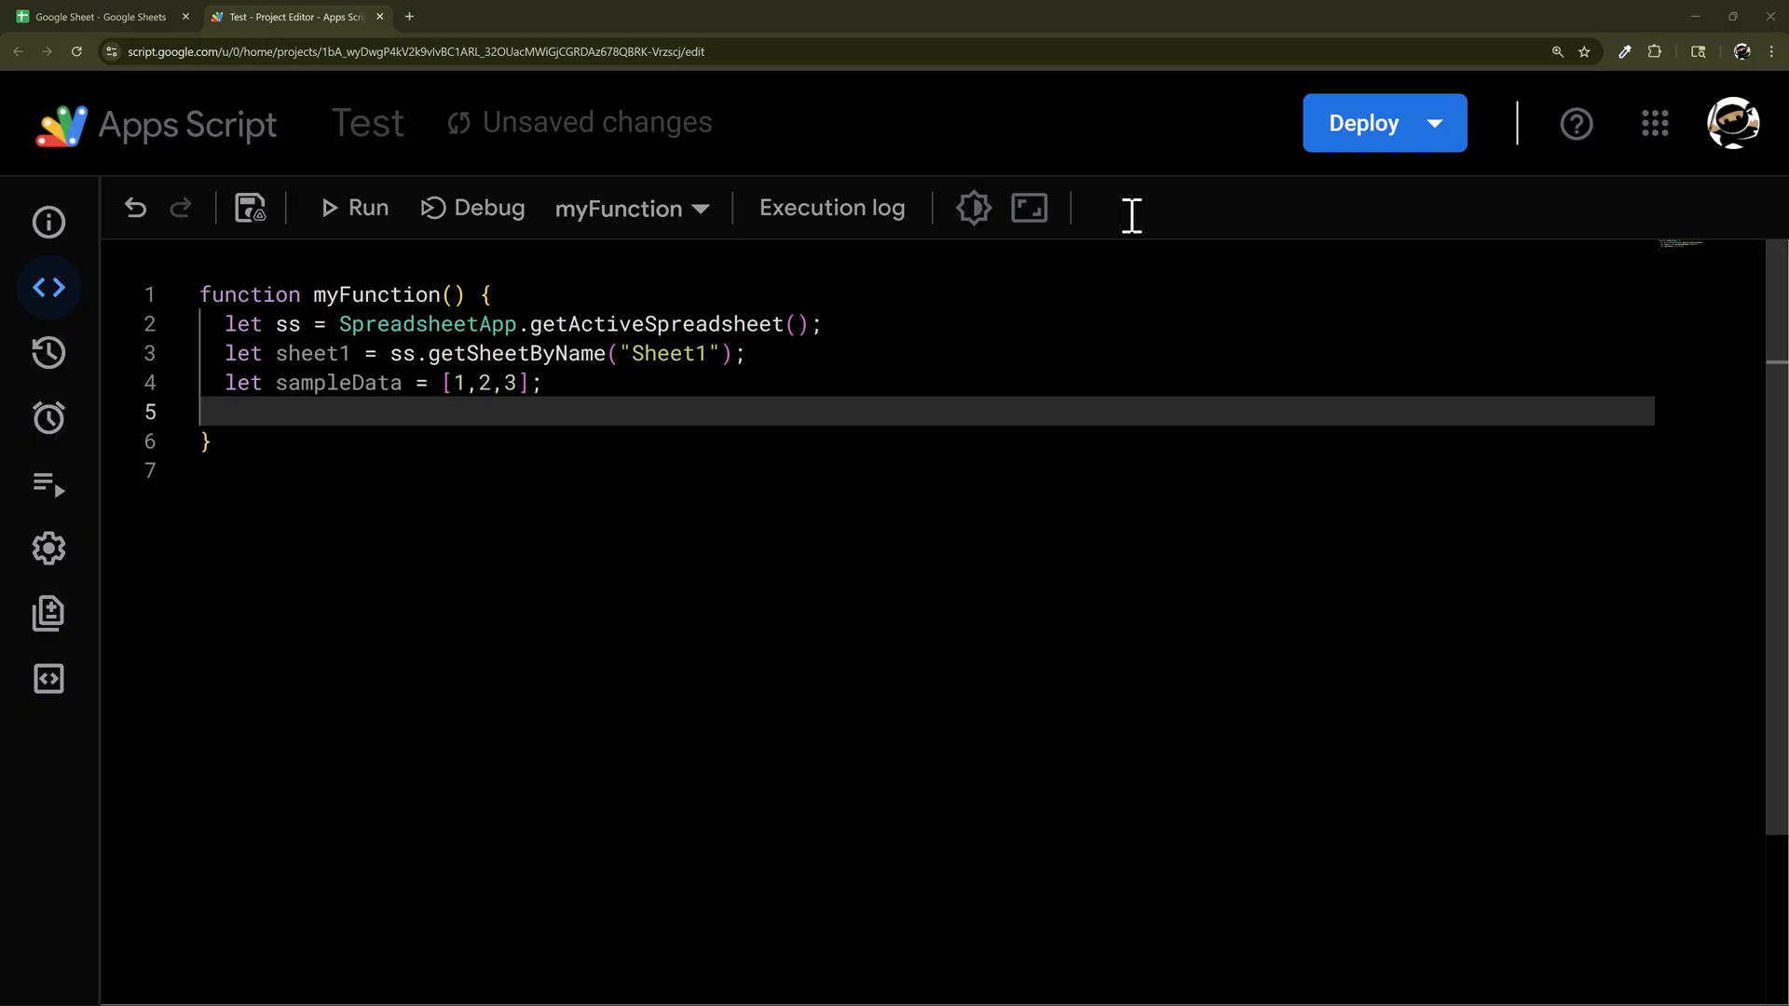
left_click(1654, 52)
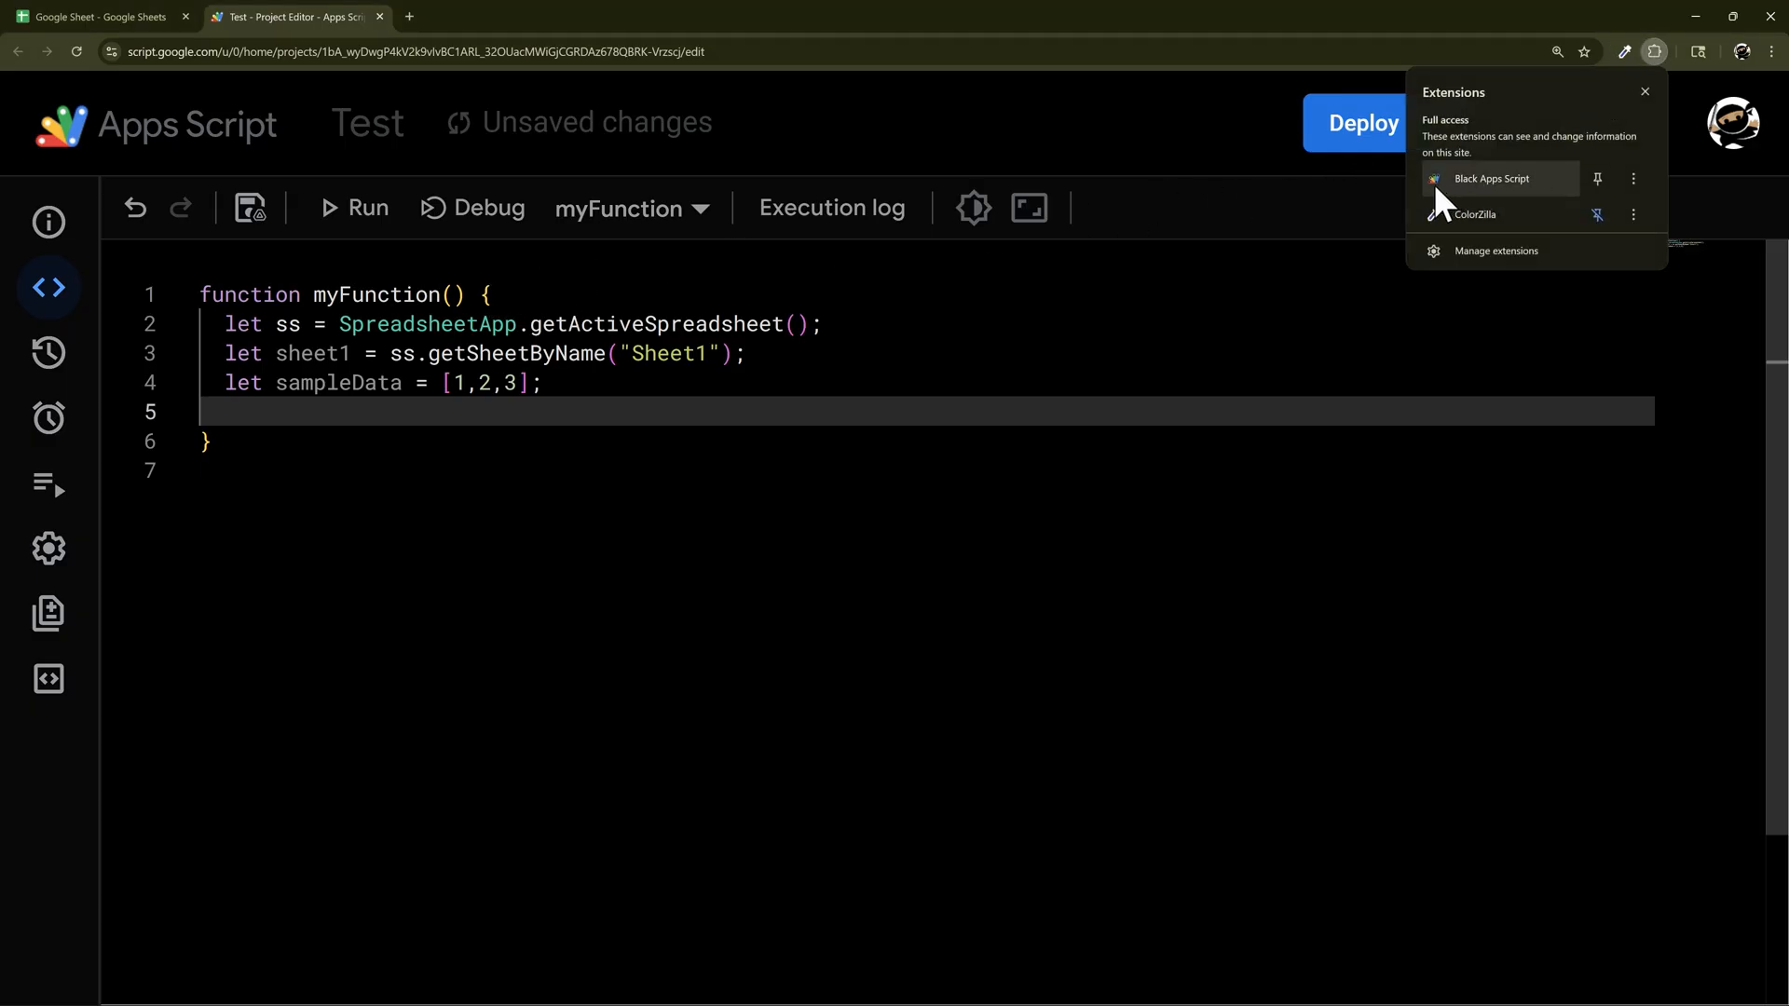
mouse_move(1034, 250)
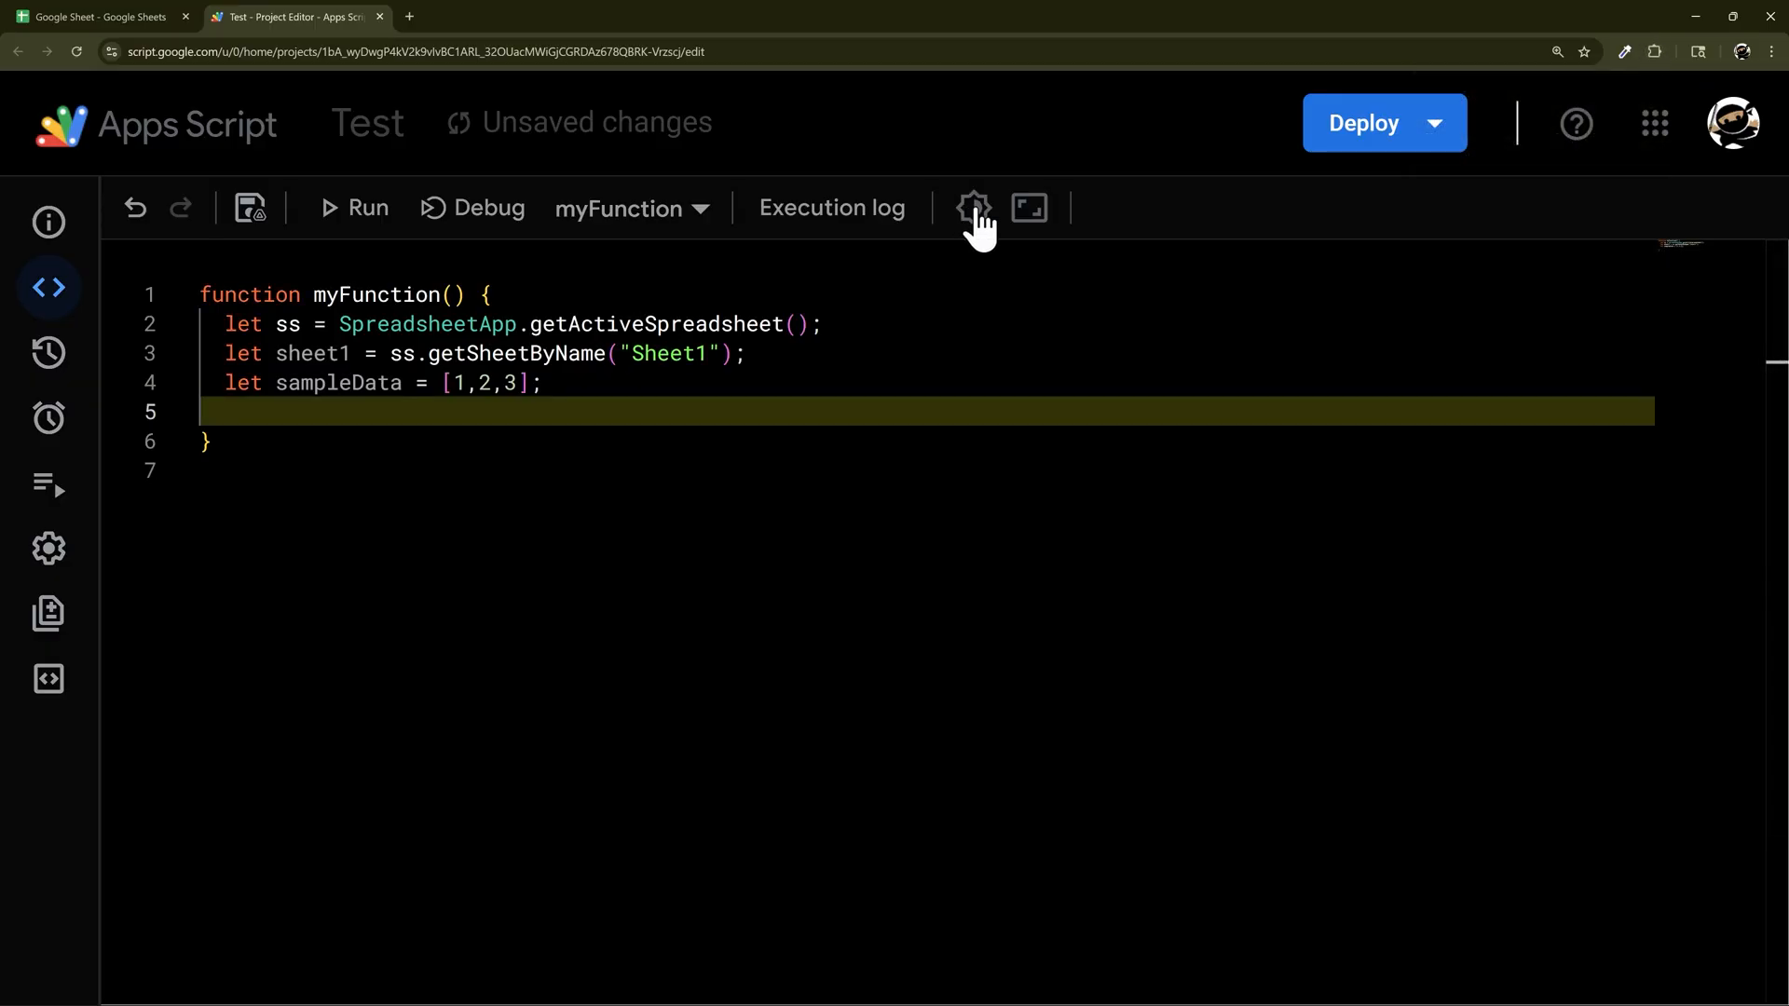
left_click(973, 206)
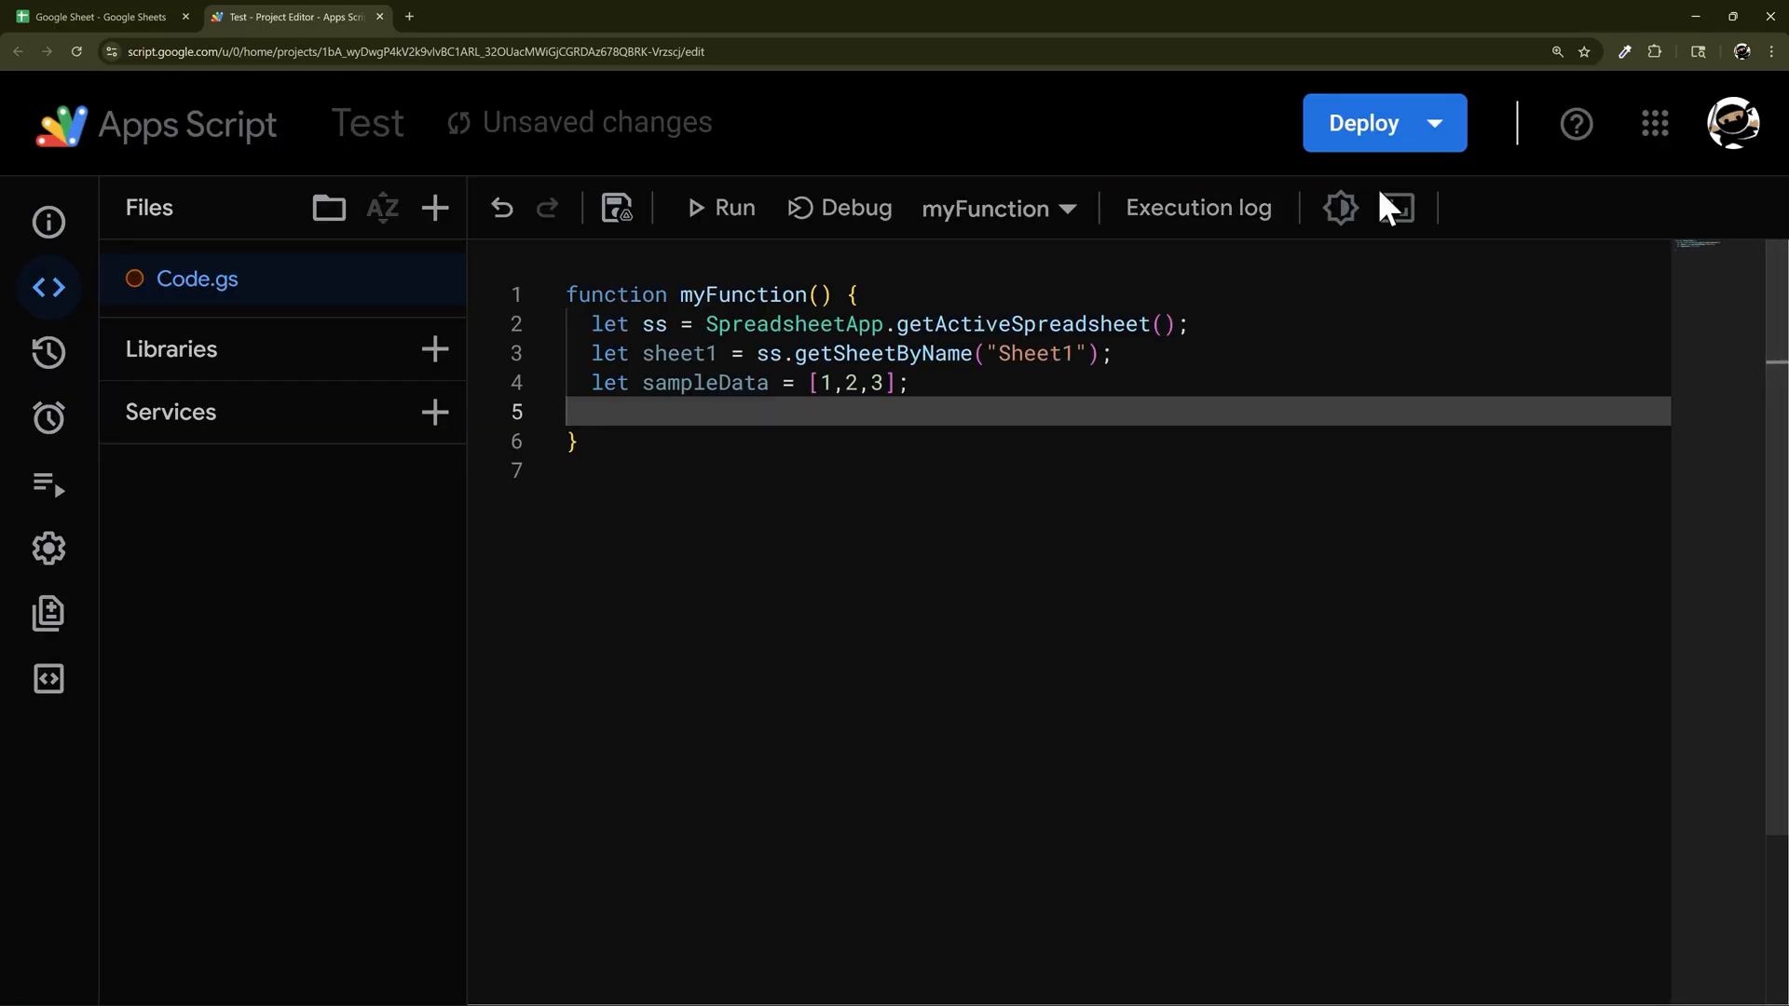
mouse_move(367, 123)
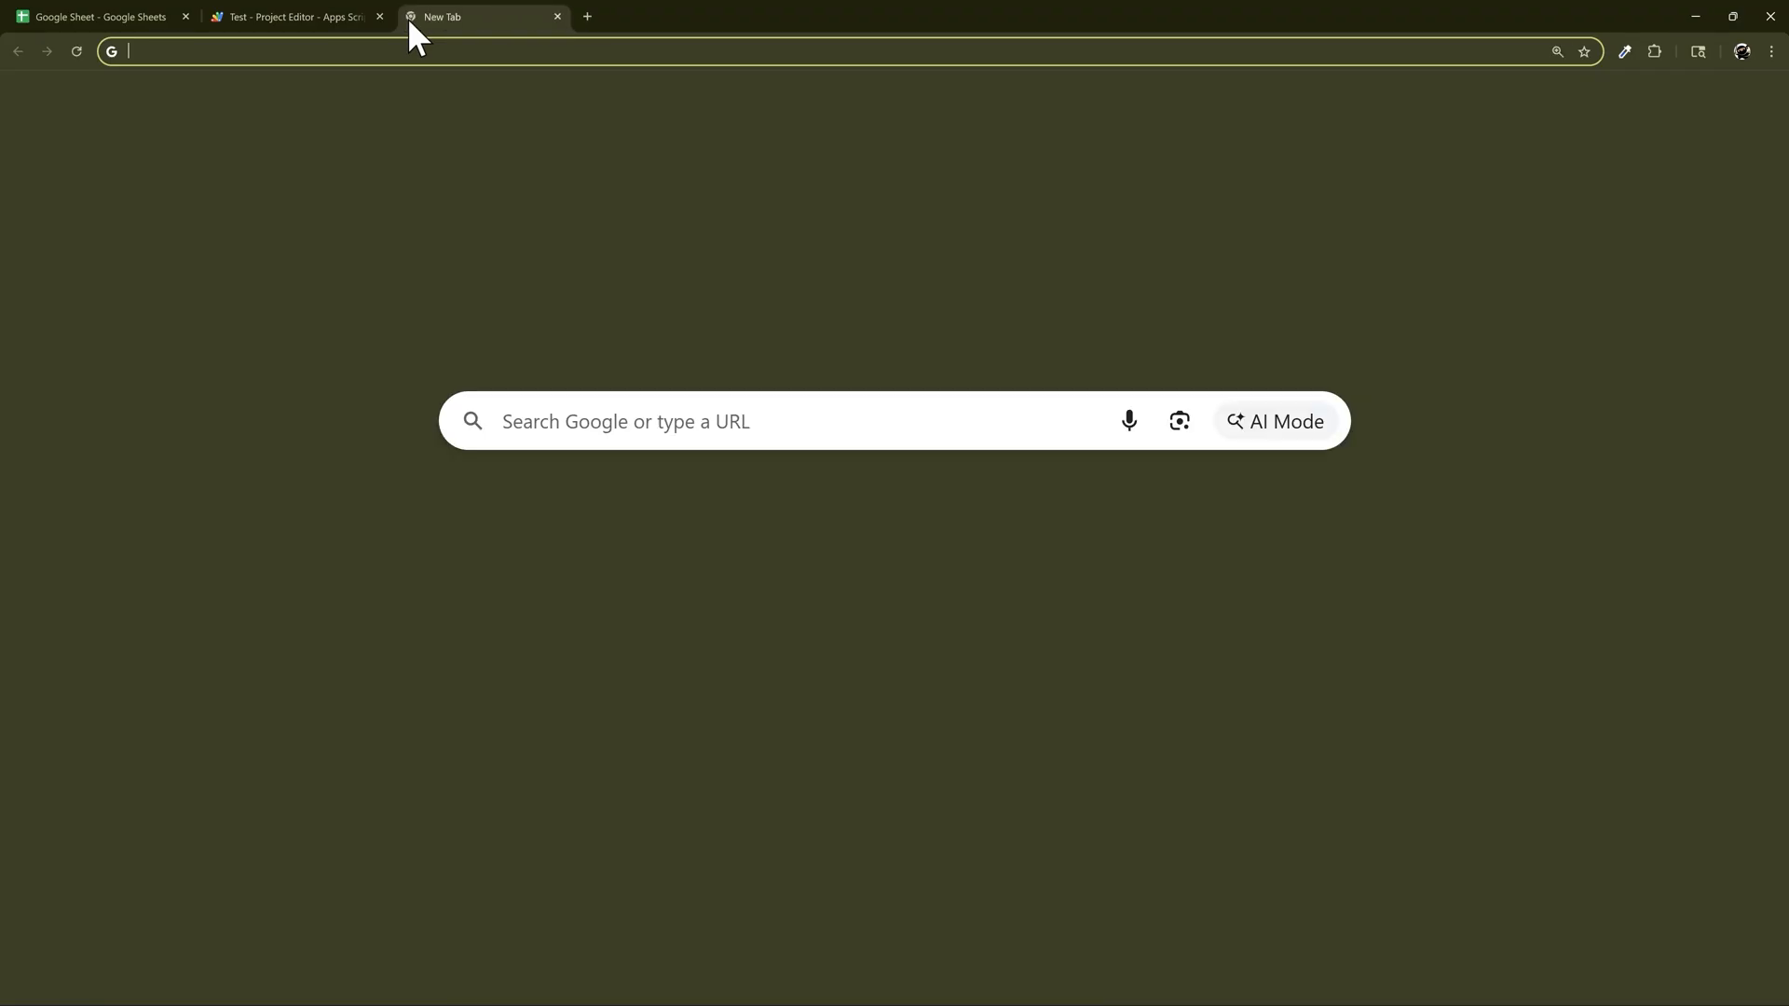
- Search Google for 'windsurf ai', go to windsurf.com and its account profile page
type("windsurf ai")
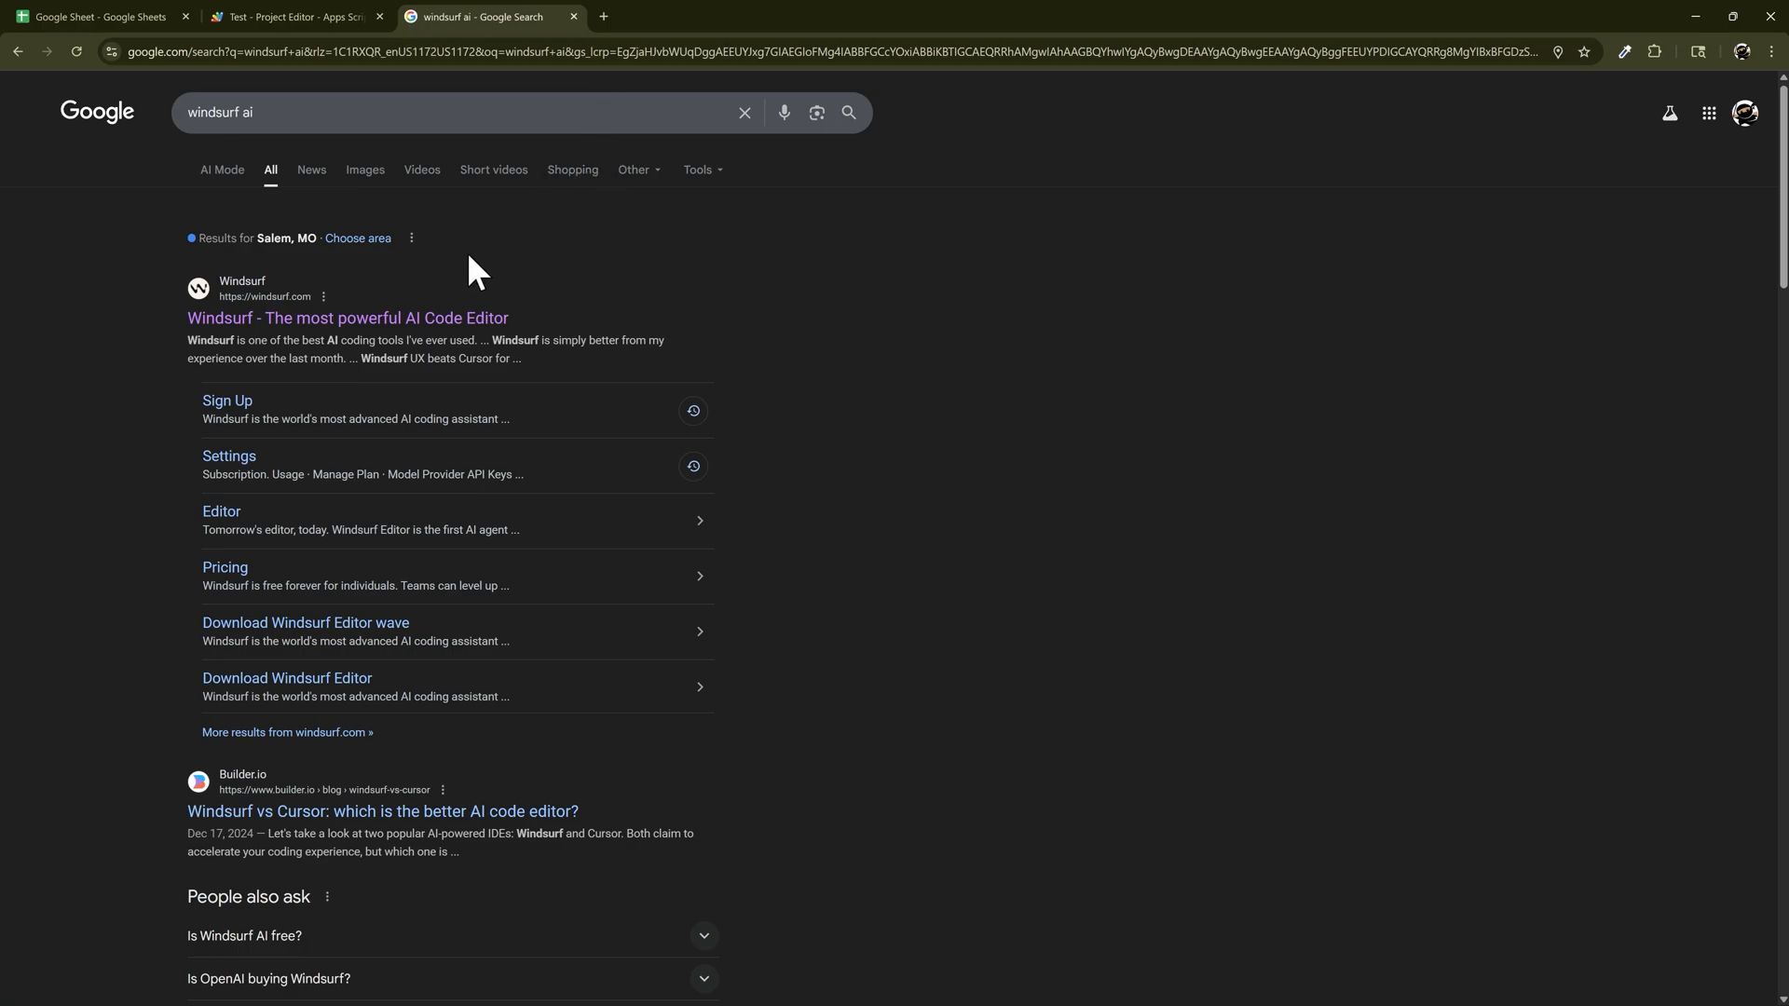
left_click(346, 316)
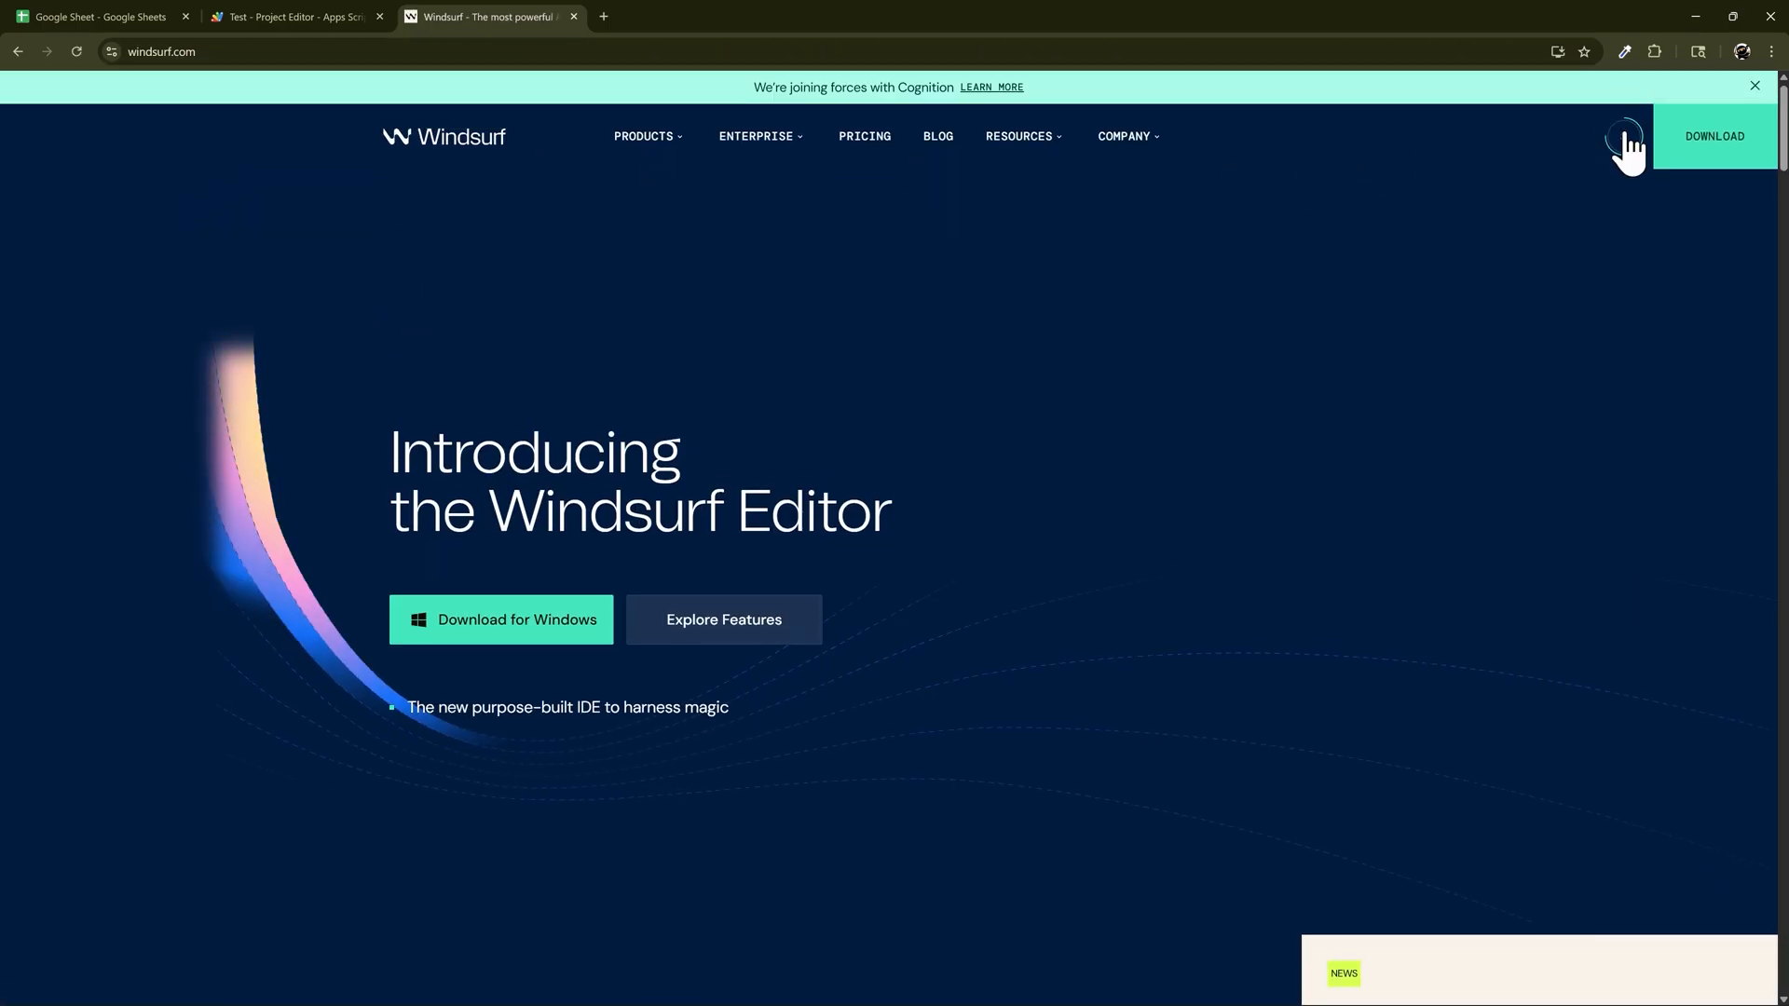
left_click(1623, 136)
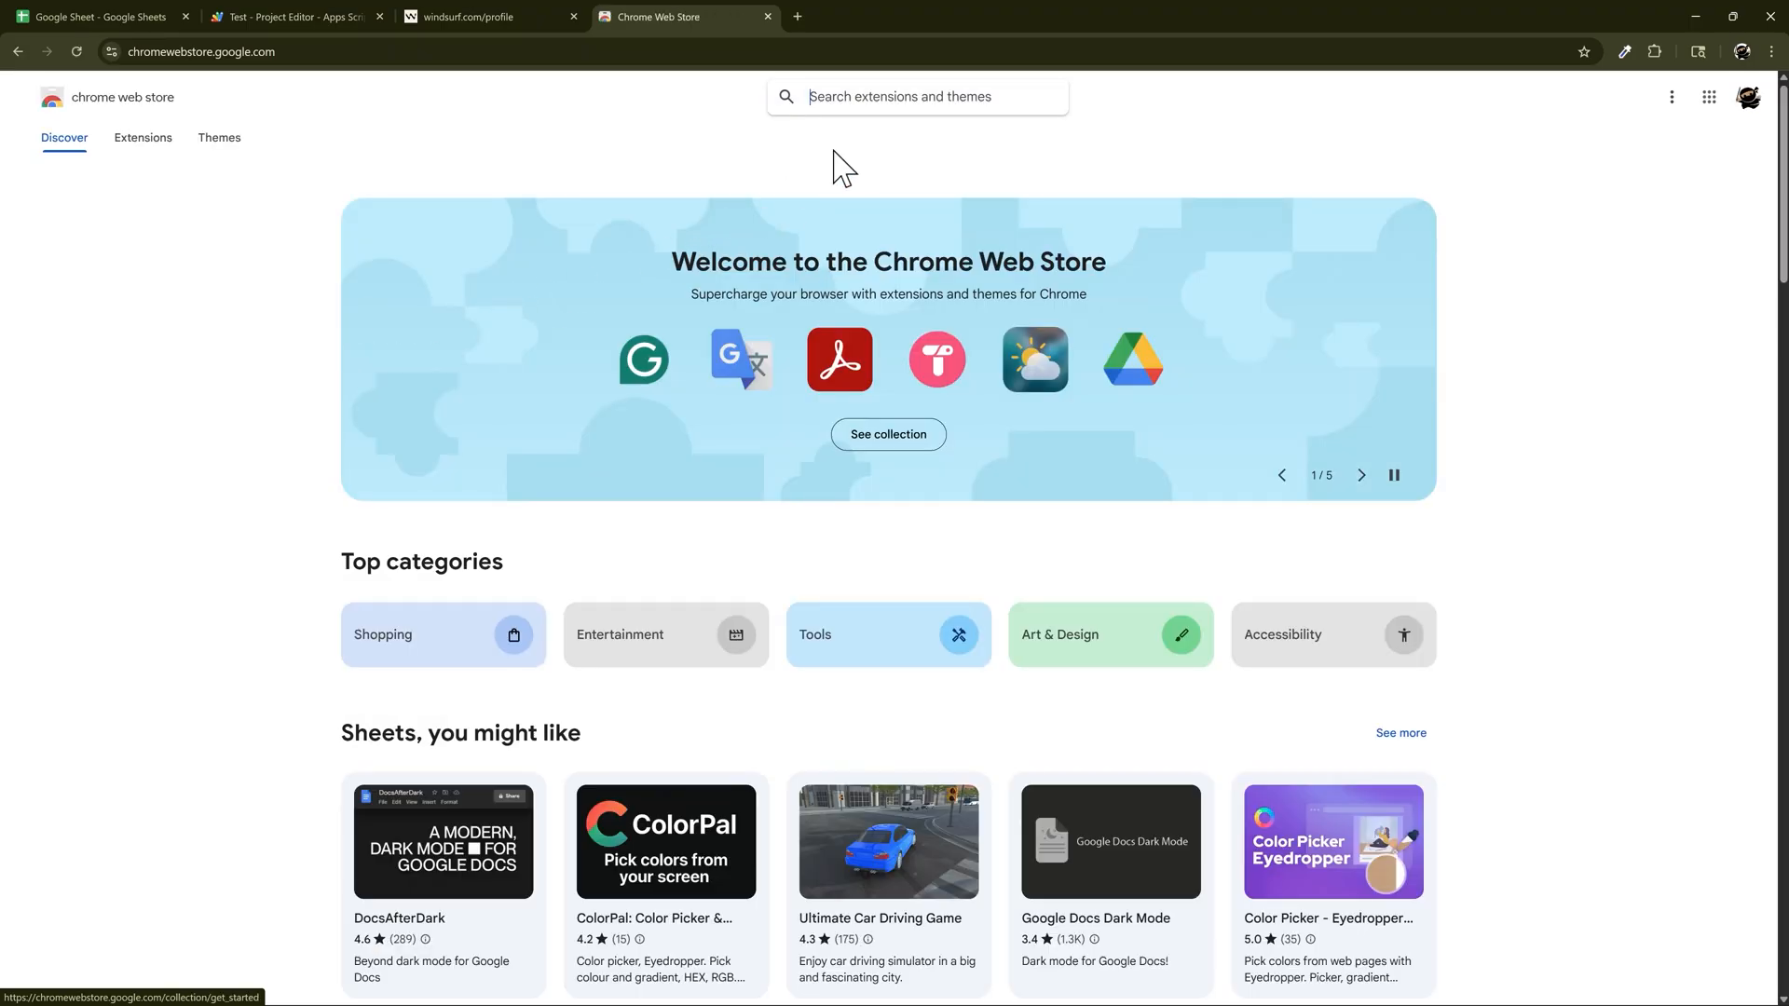
- Find the Windsurf Plugin in the store and add it to Chrome, confirming the install
type("windsurf")
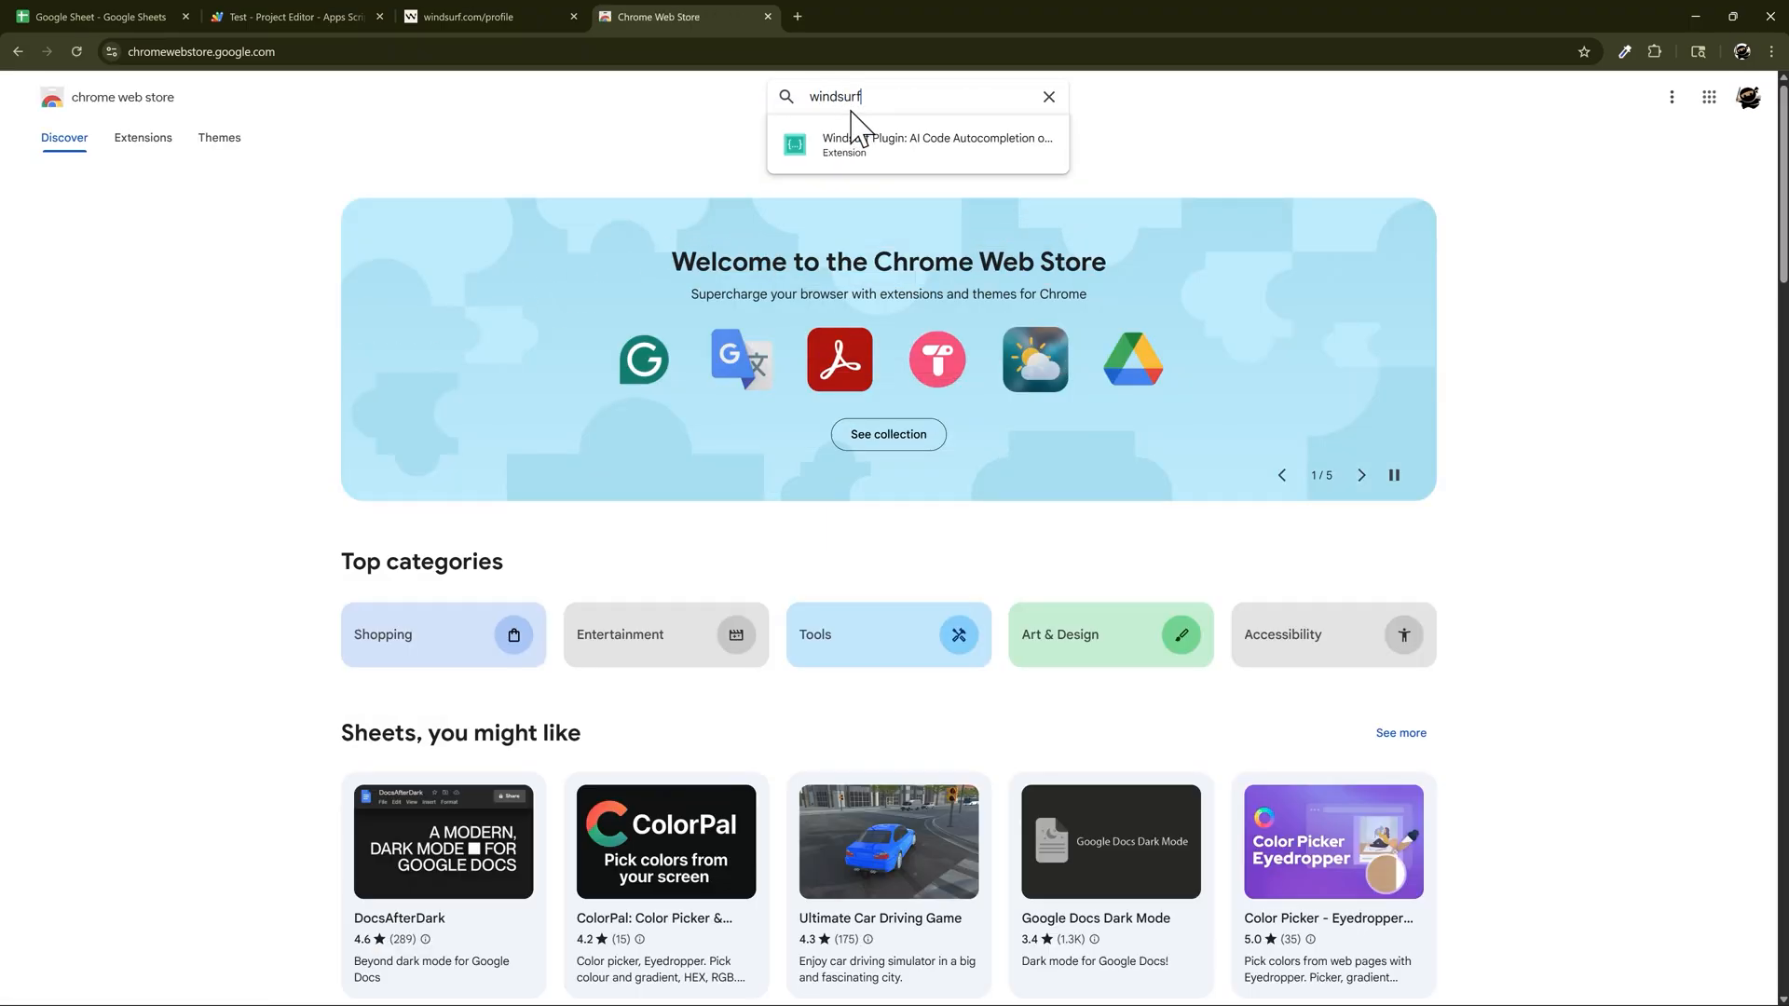
left_click(918, 143)
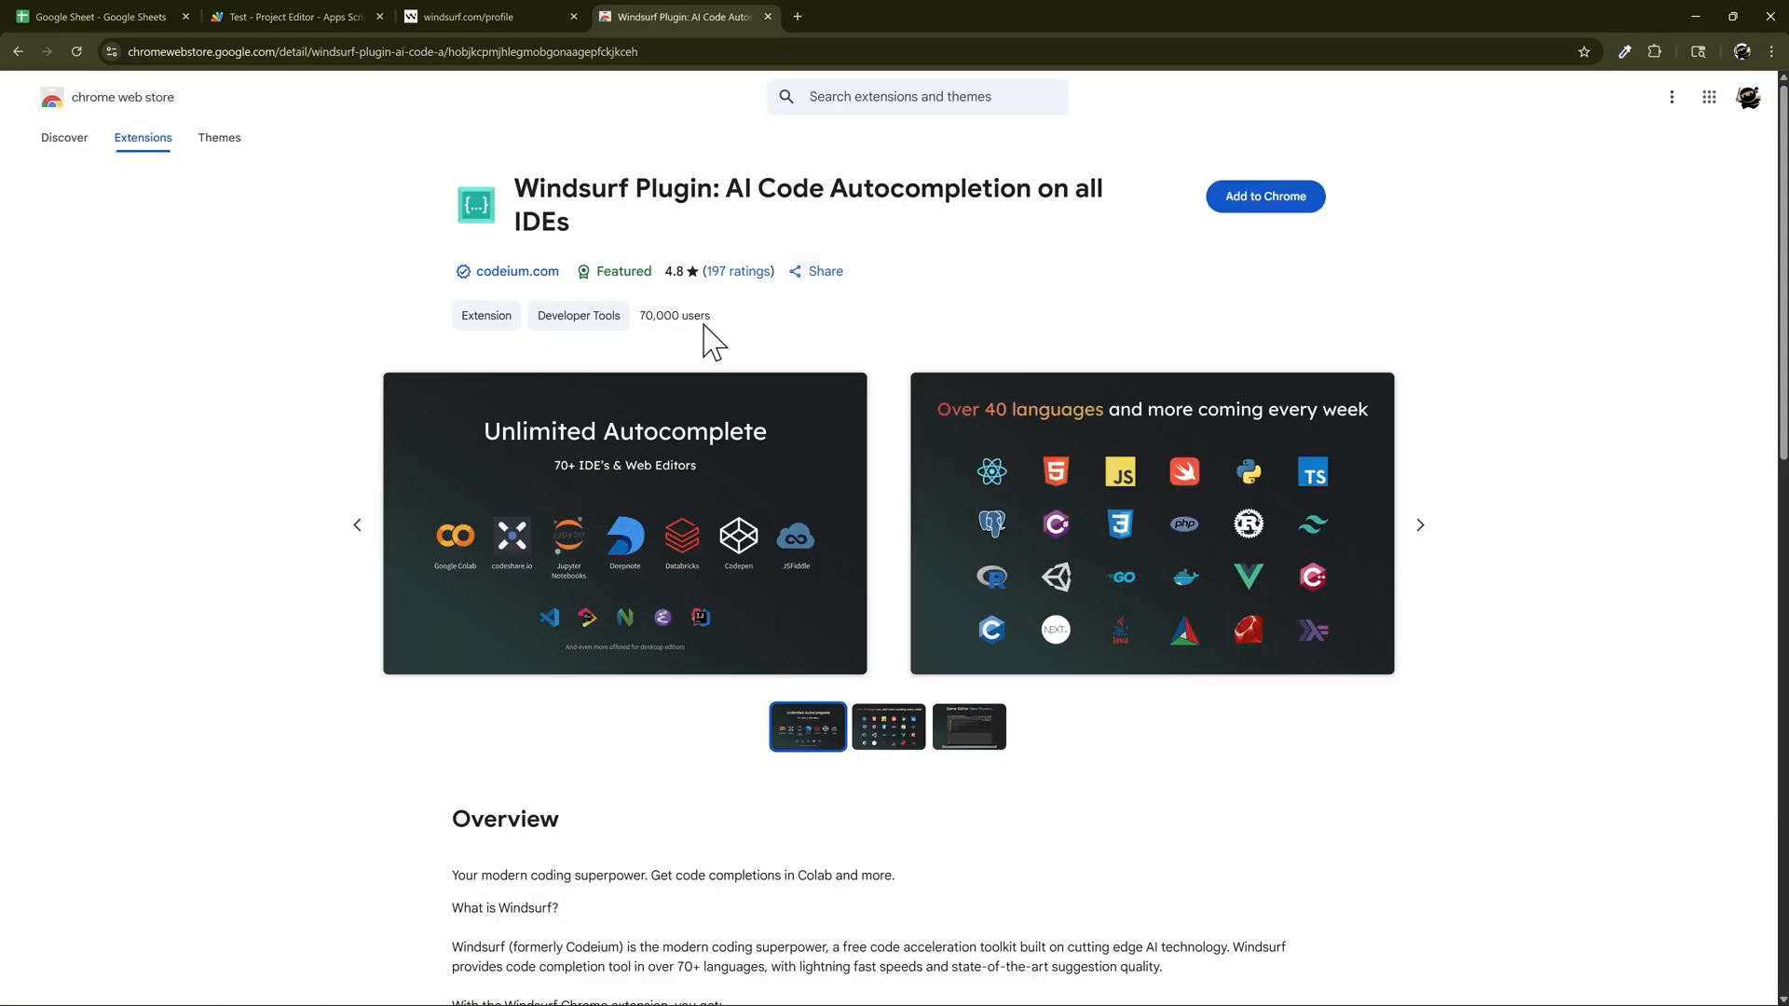
left_click(1263, 196)
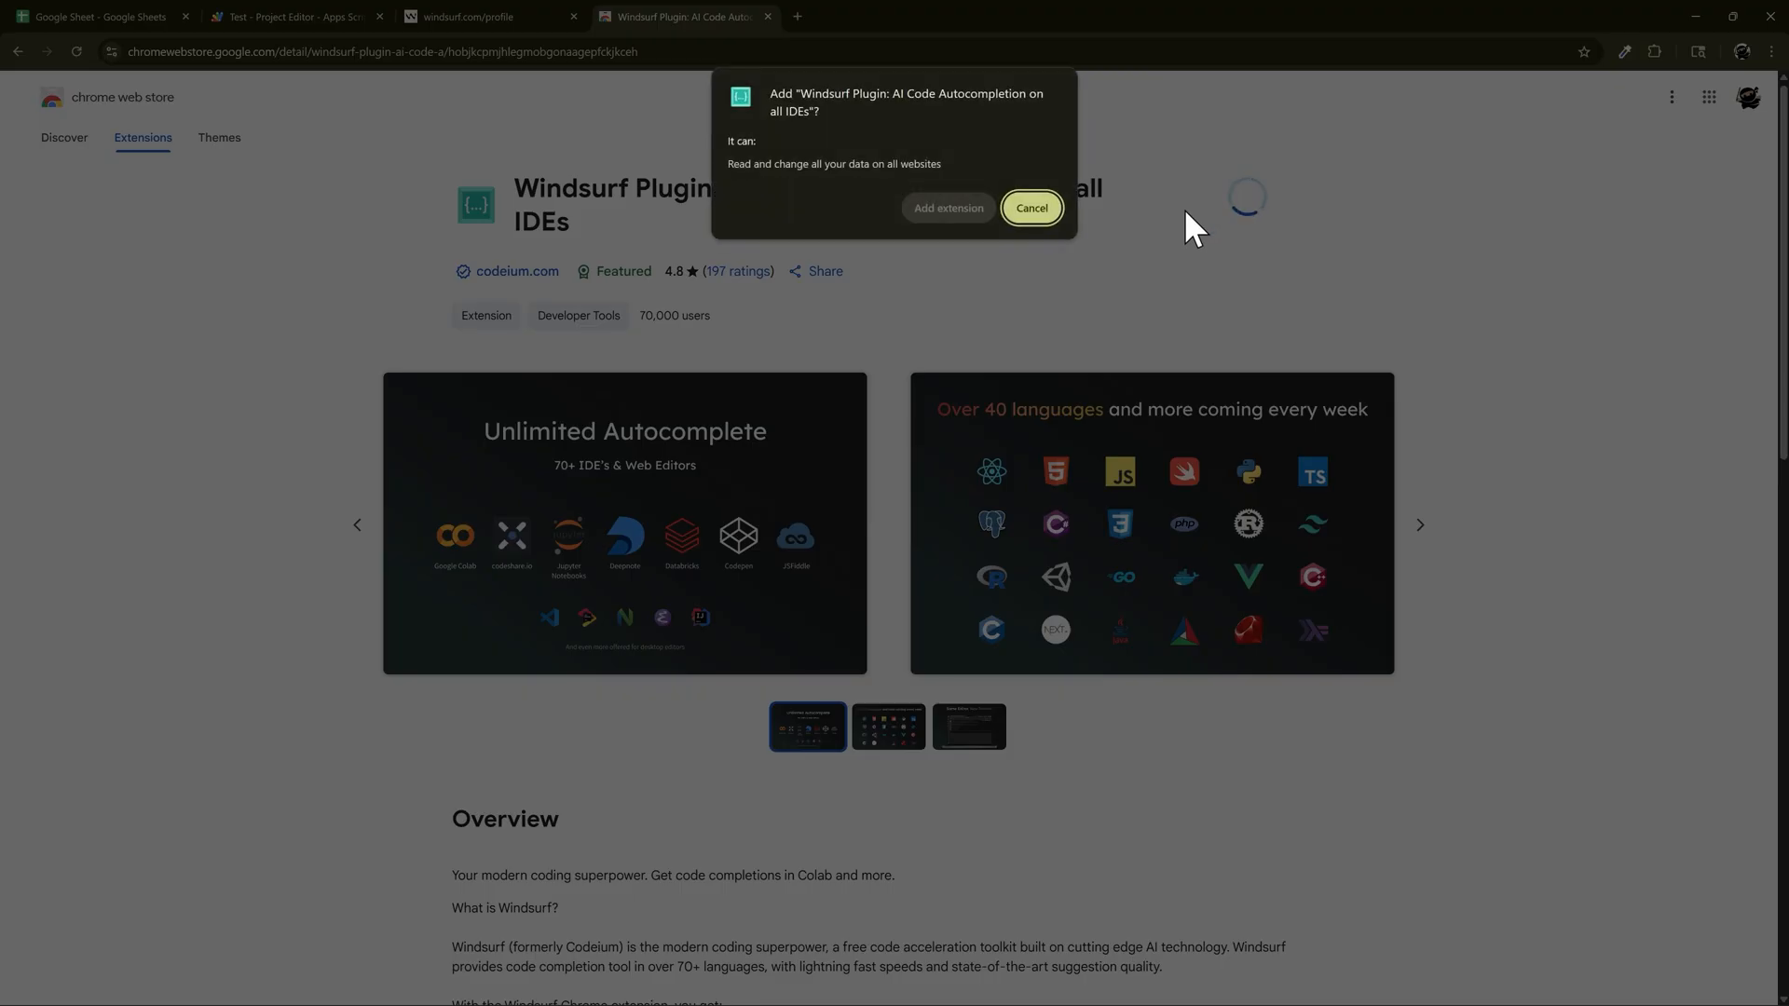
left_click(947, 207)
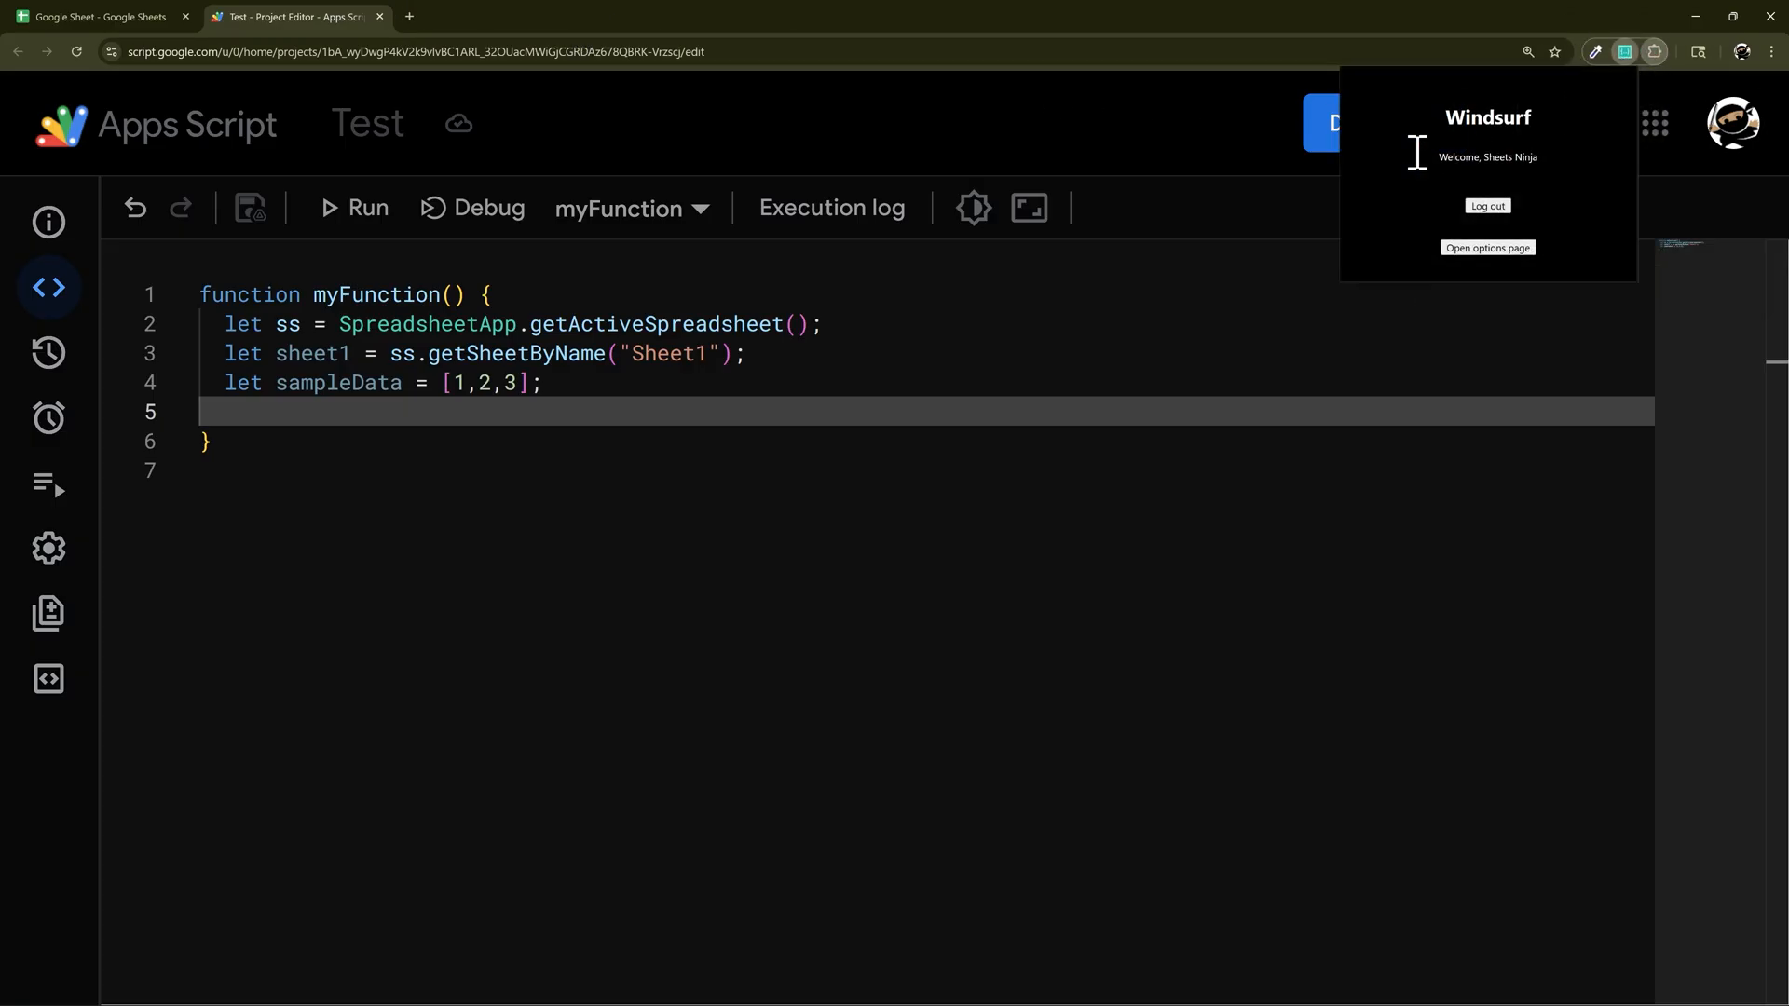
- In Windsurf's options add script.google.com to the autocompletion allowlist, then close the settings
left_click(1487, 248)
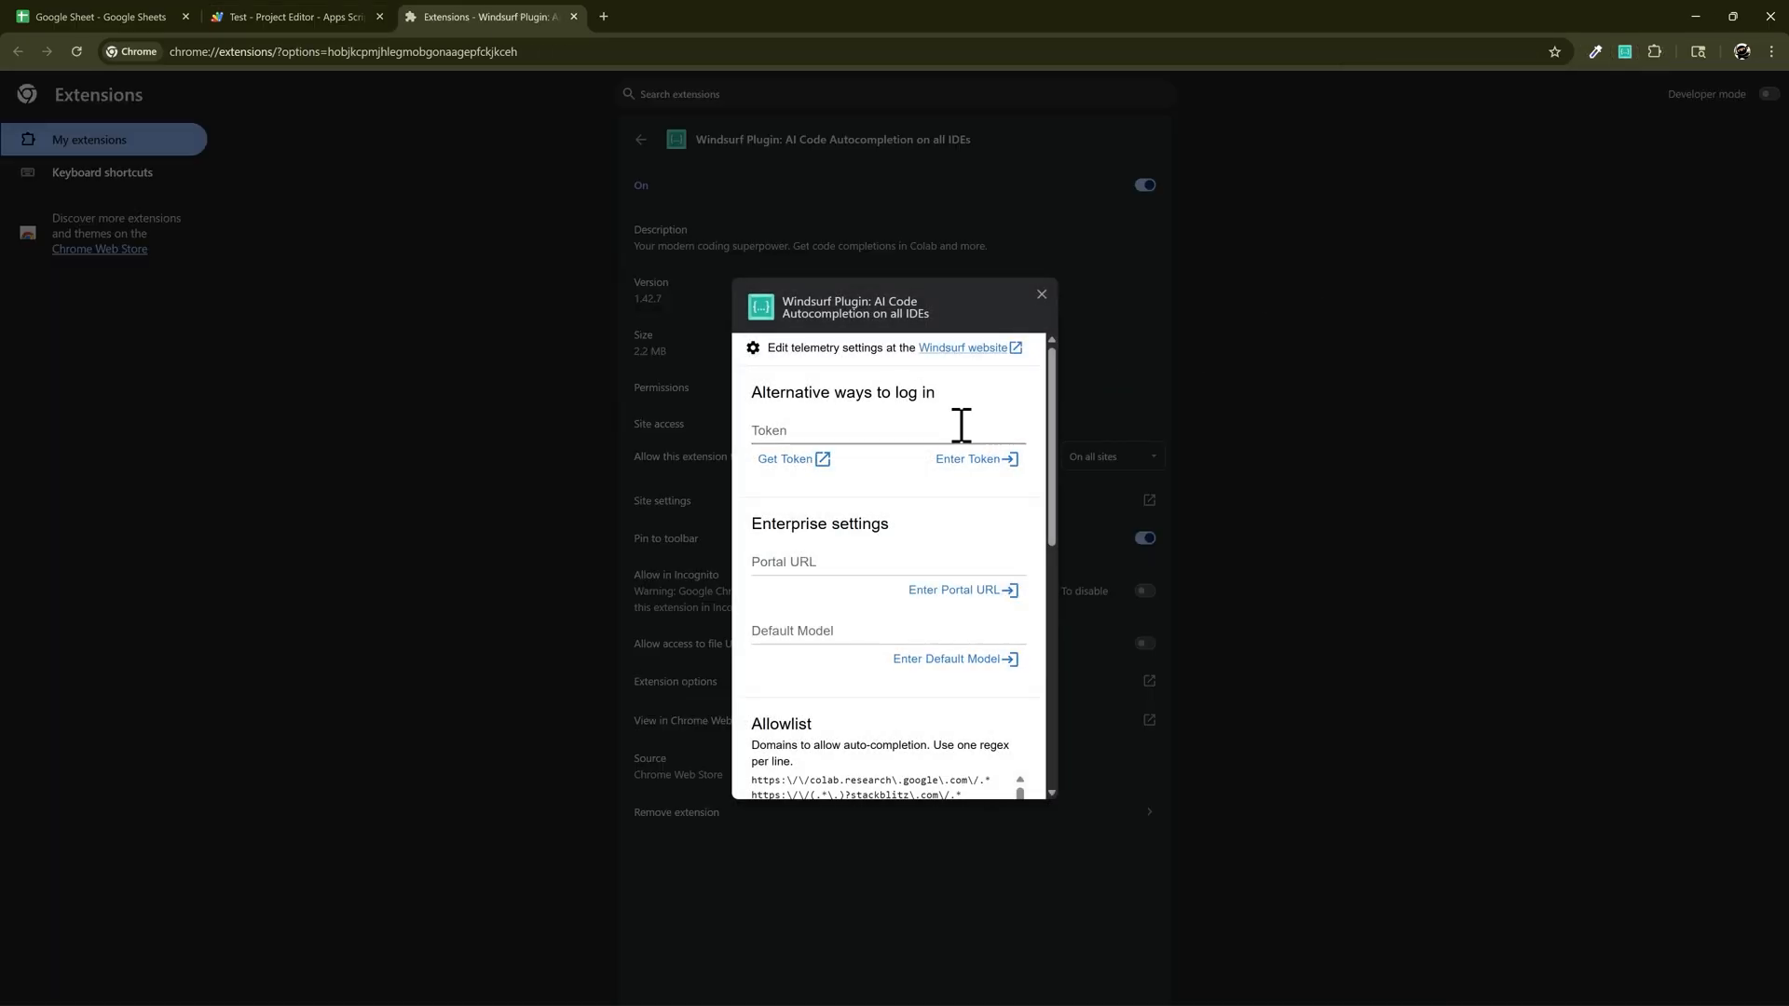
scroll("down", 3)
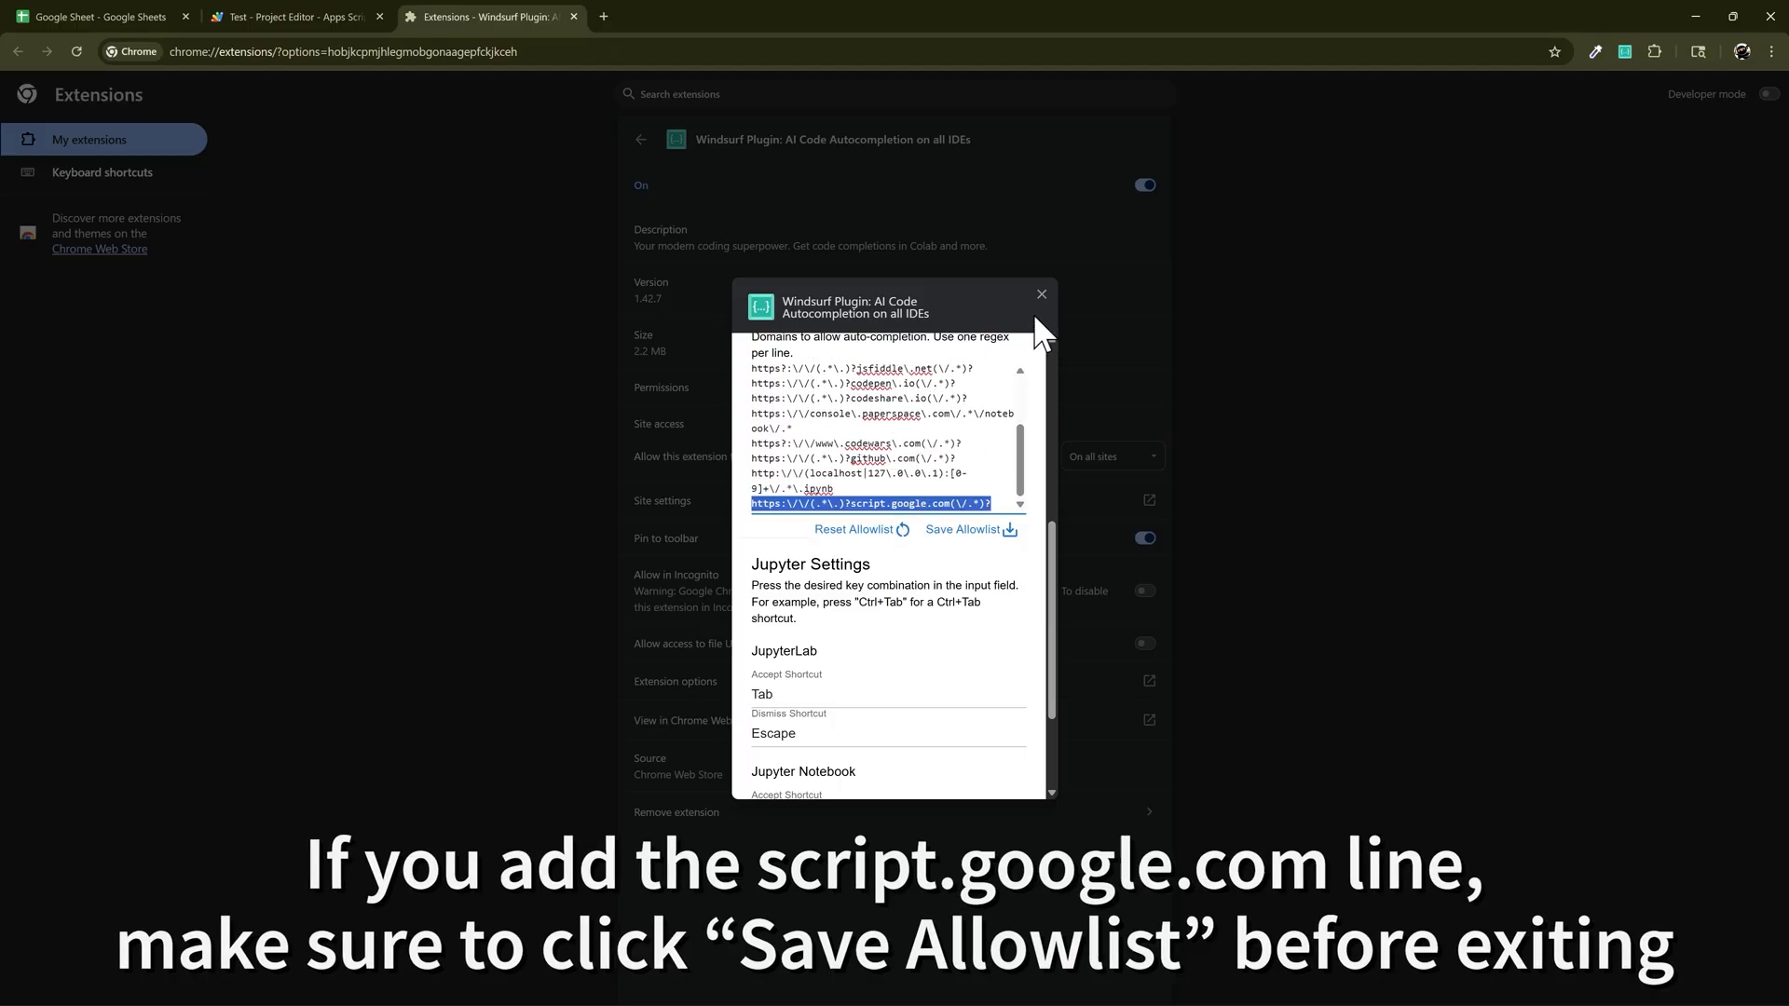
left_click(295, 16)
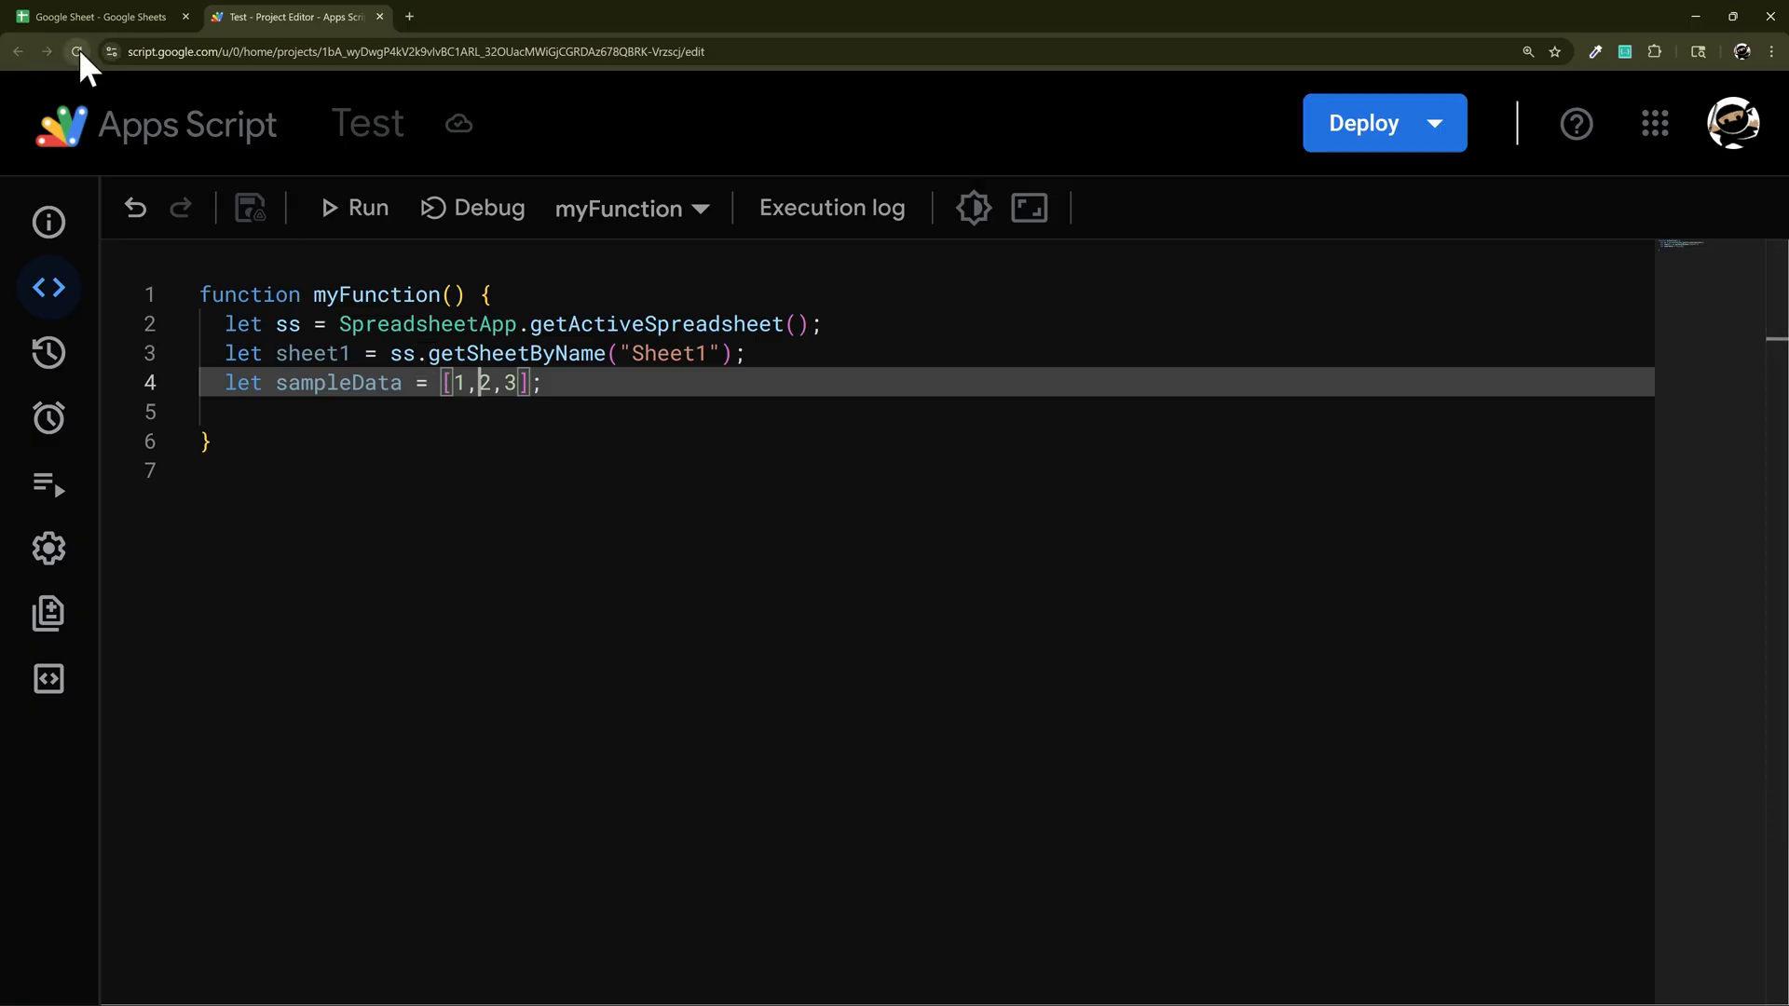
- Reload the editor and enter sheet1.getRange(2,1,1,3).setValues([["A","B","C"],[1,2,3]]); on a new line
left_click(78, 53)
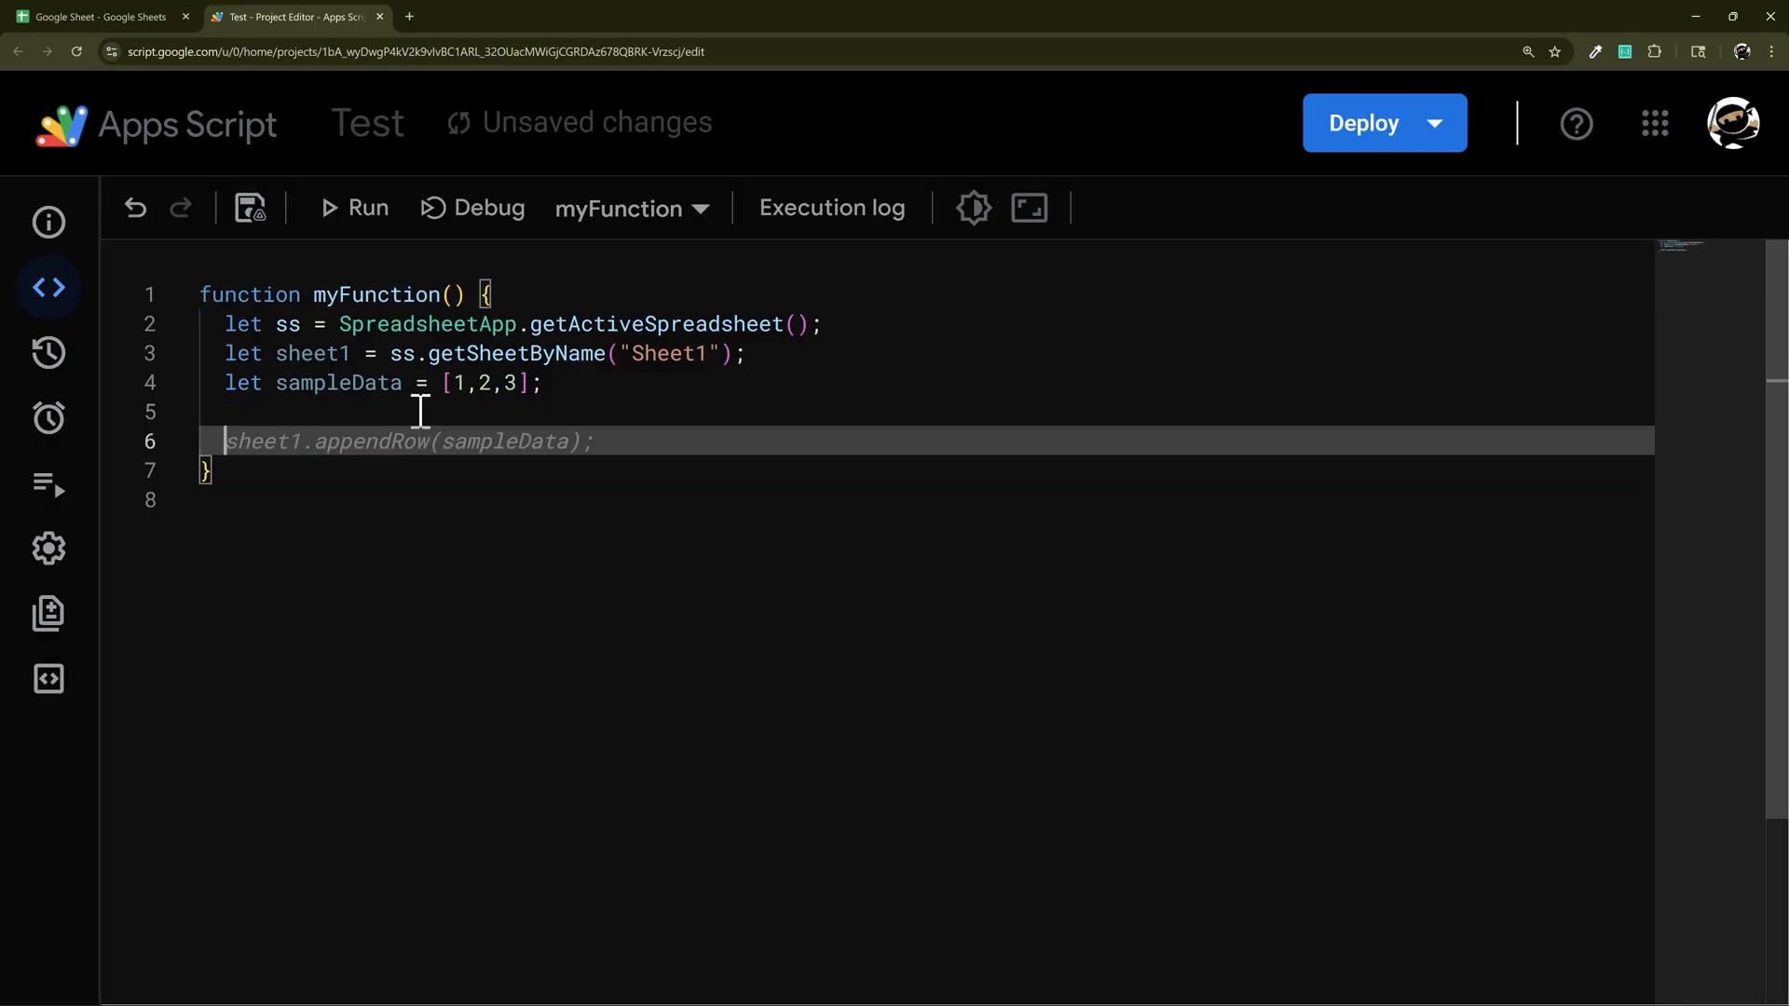
mouse_move(622, 548)
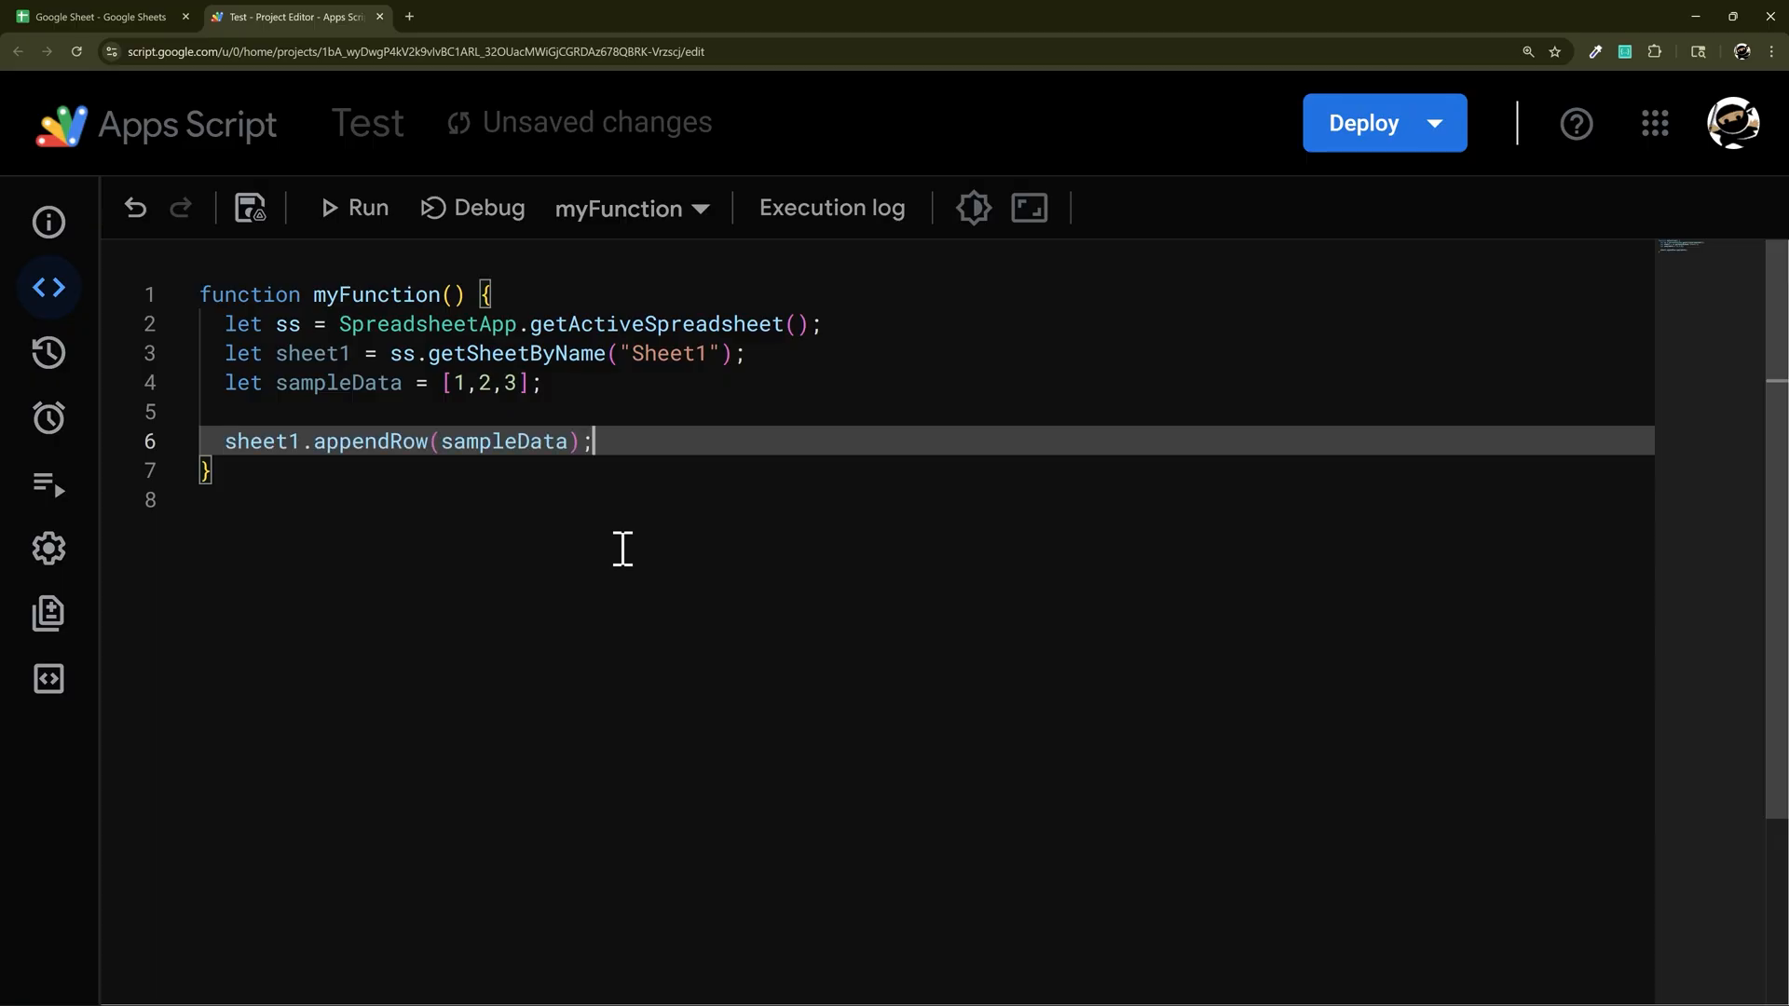
key("Enter")
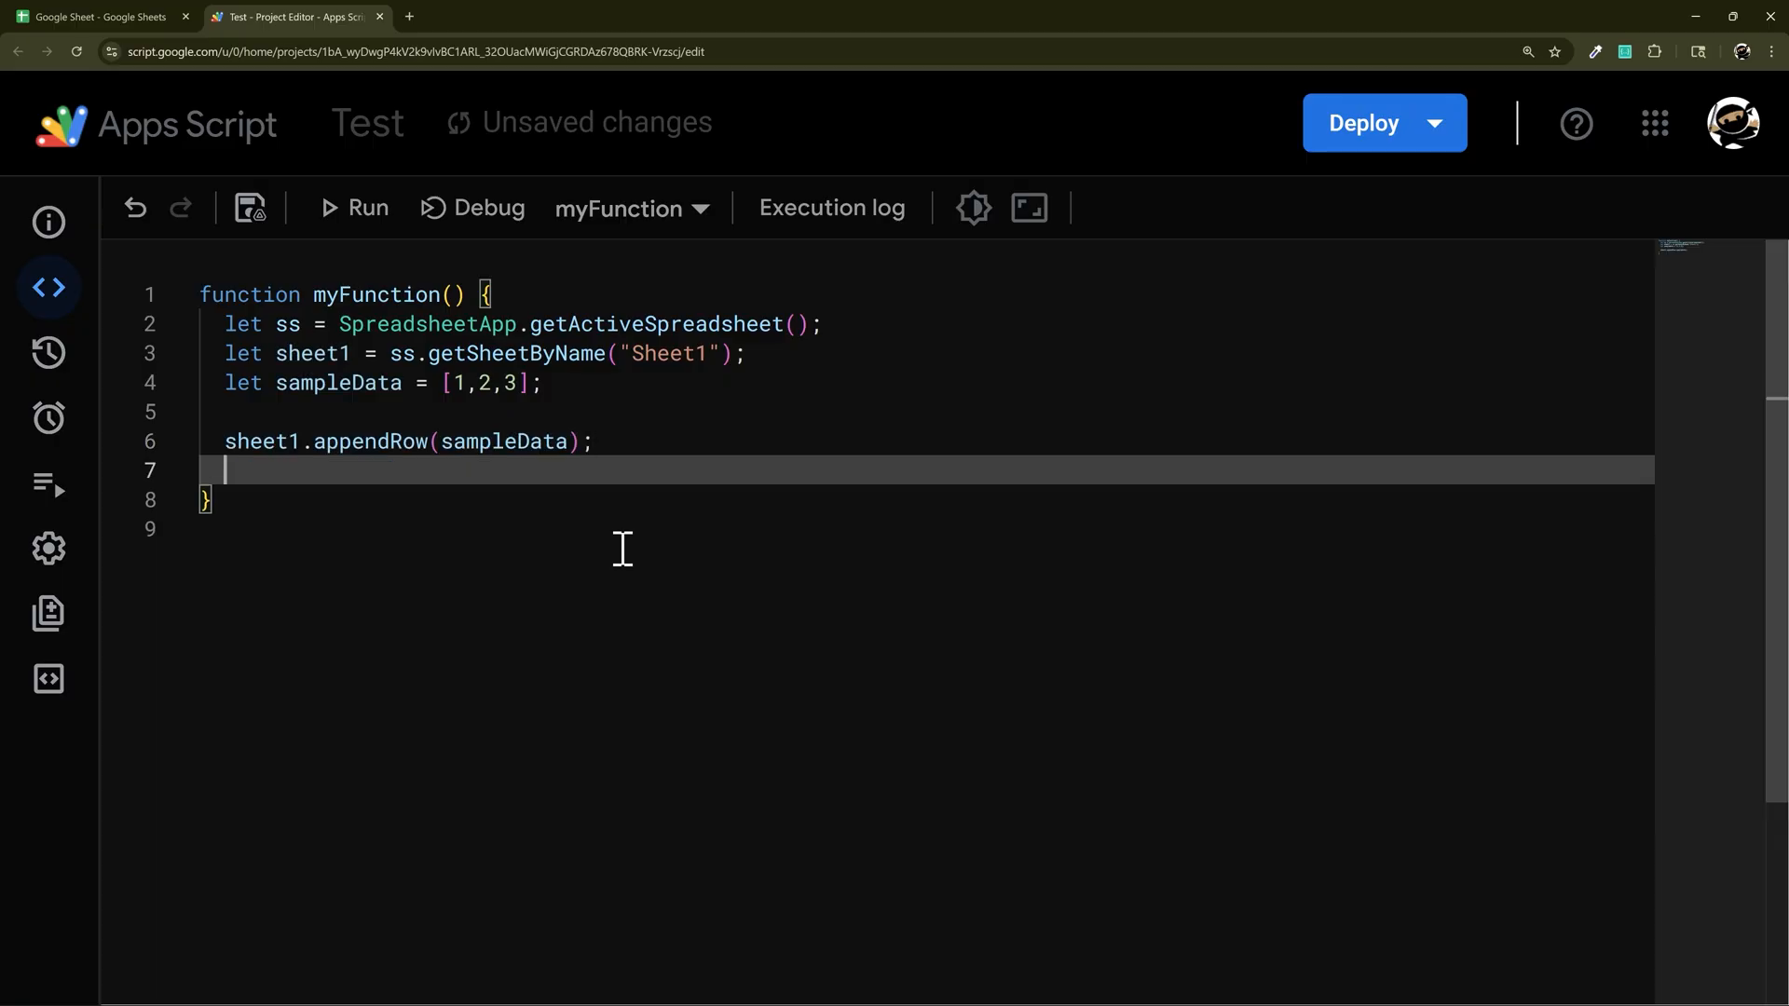
mouse_move(526, 526)
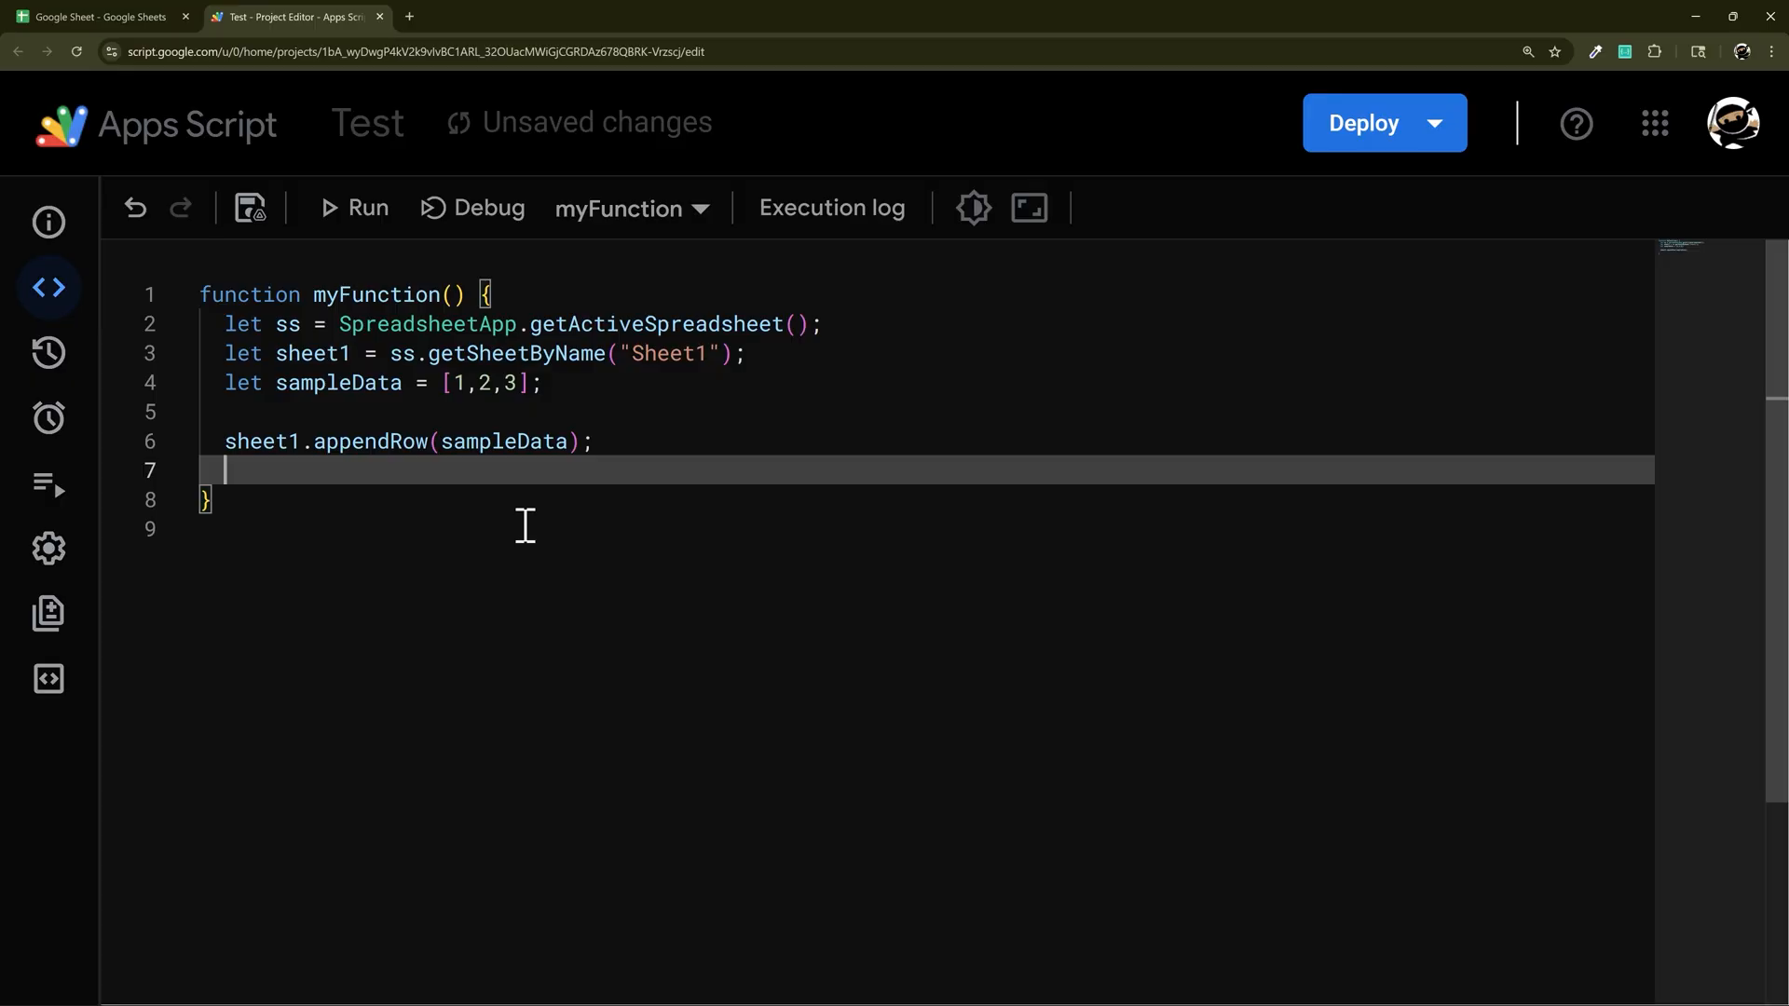
type("sheet1.getRange(2,1,1,3).setValues([[\"A\",\"B\",\"C\"],[1,2,3]]);")
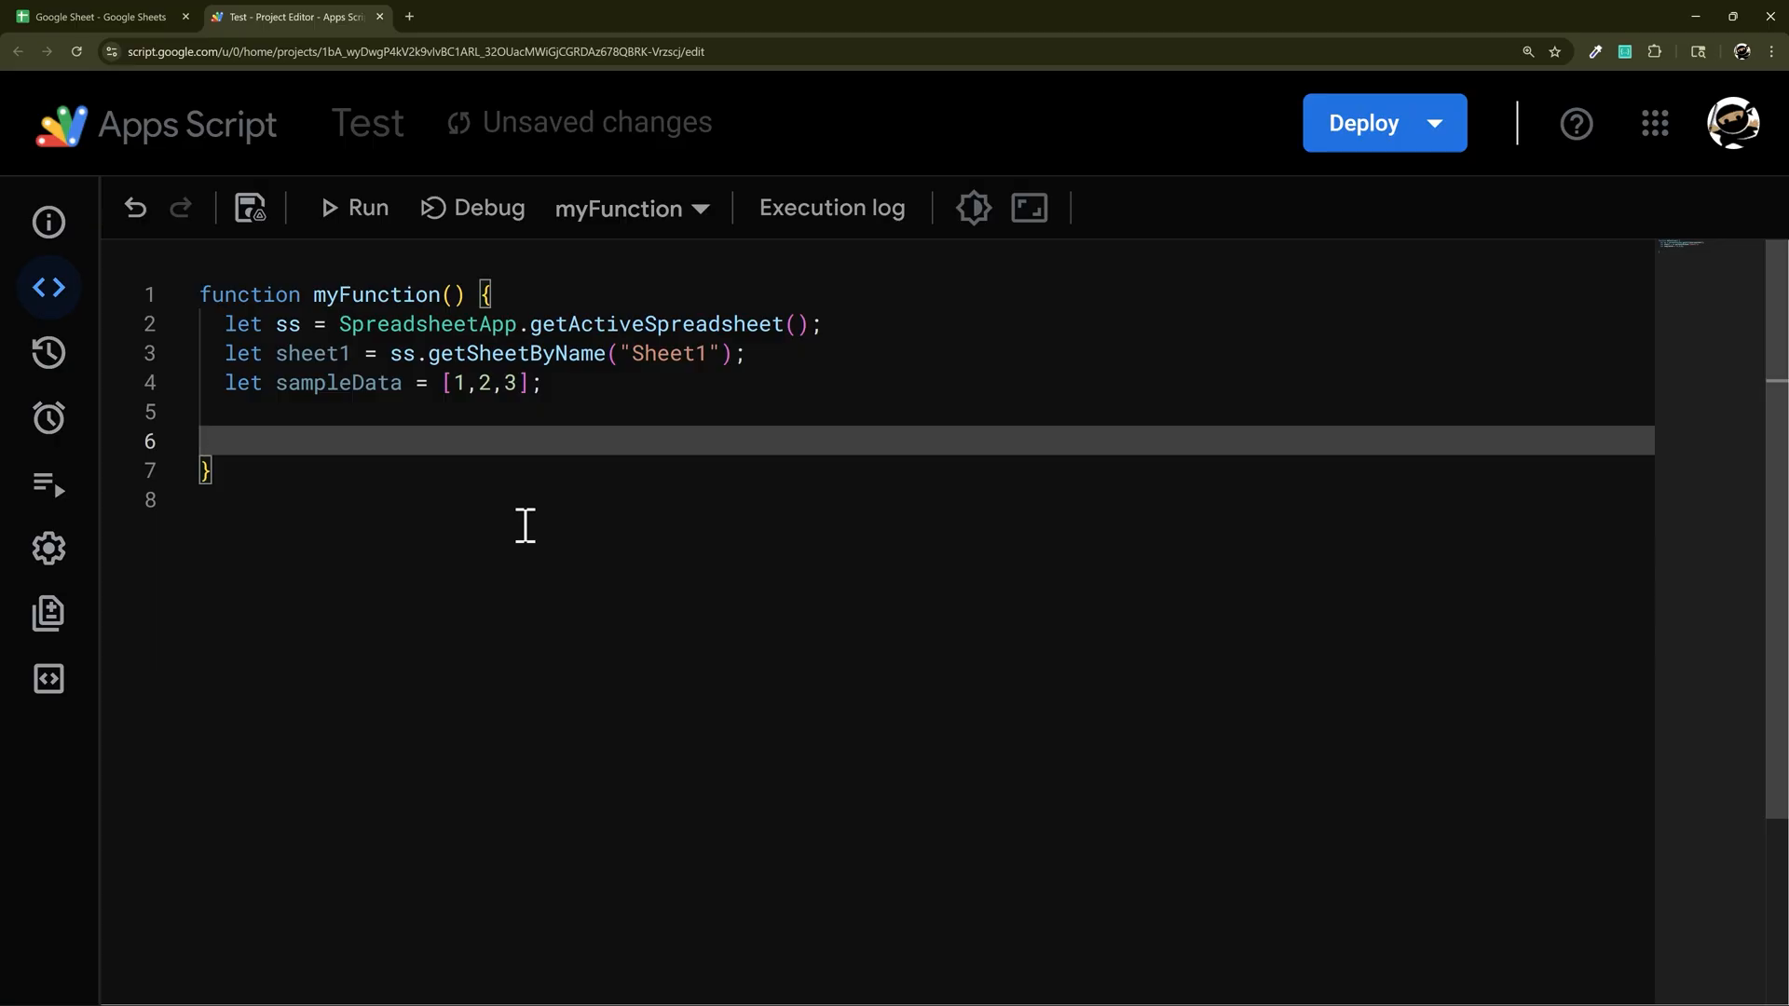
- Write sheet1.appendRow(sampleData);, try sheet1.getRan, then complete appendRow(sampleData); from Windsurf's suggestion
type("sheet1.appendRow(sampleData);")
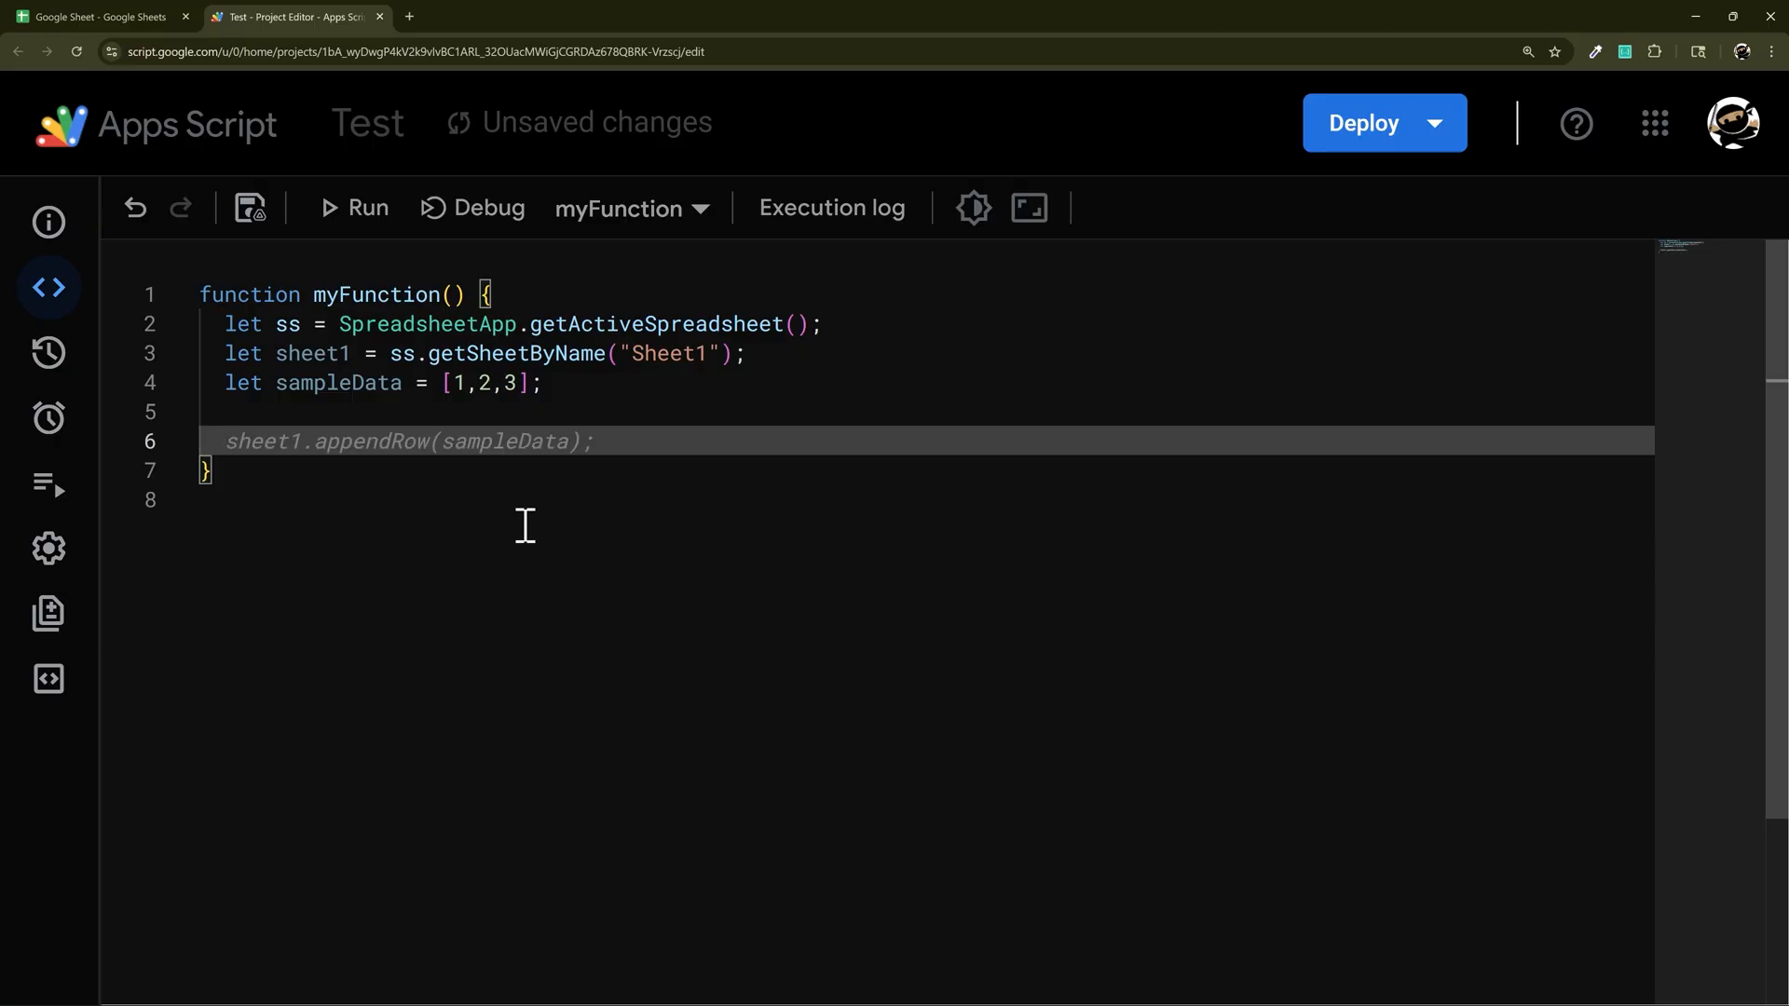
type("sheet1.get")
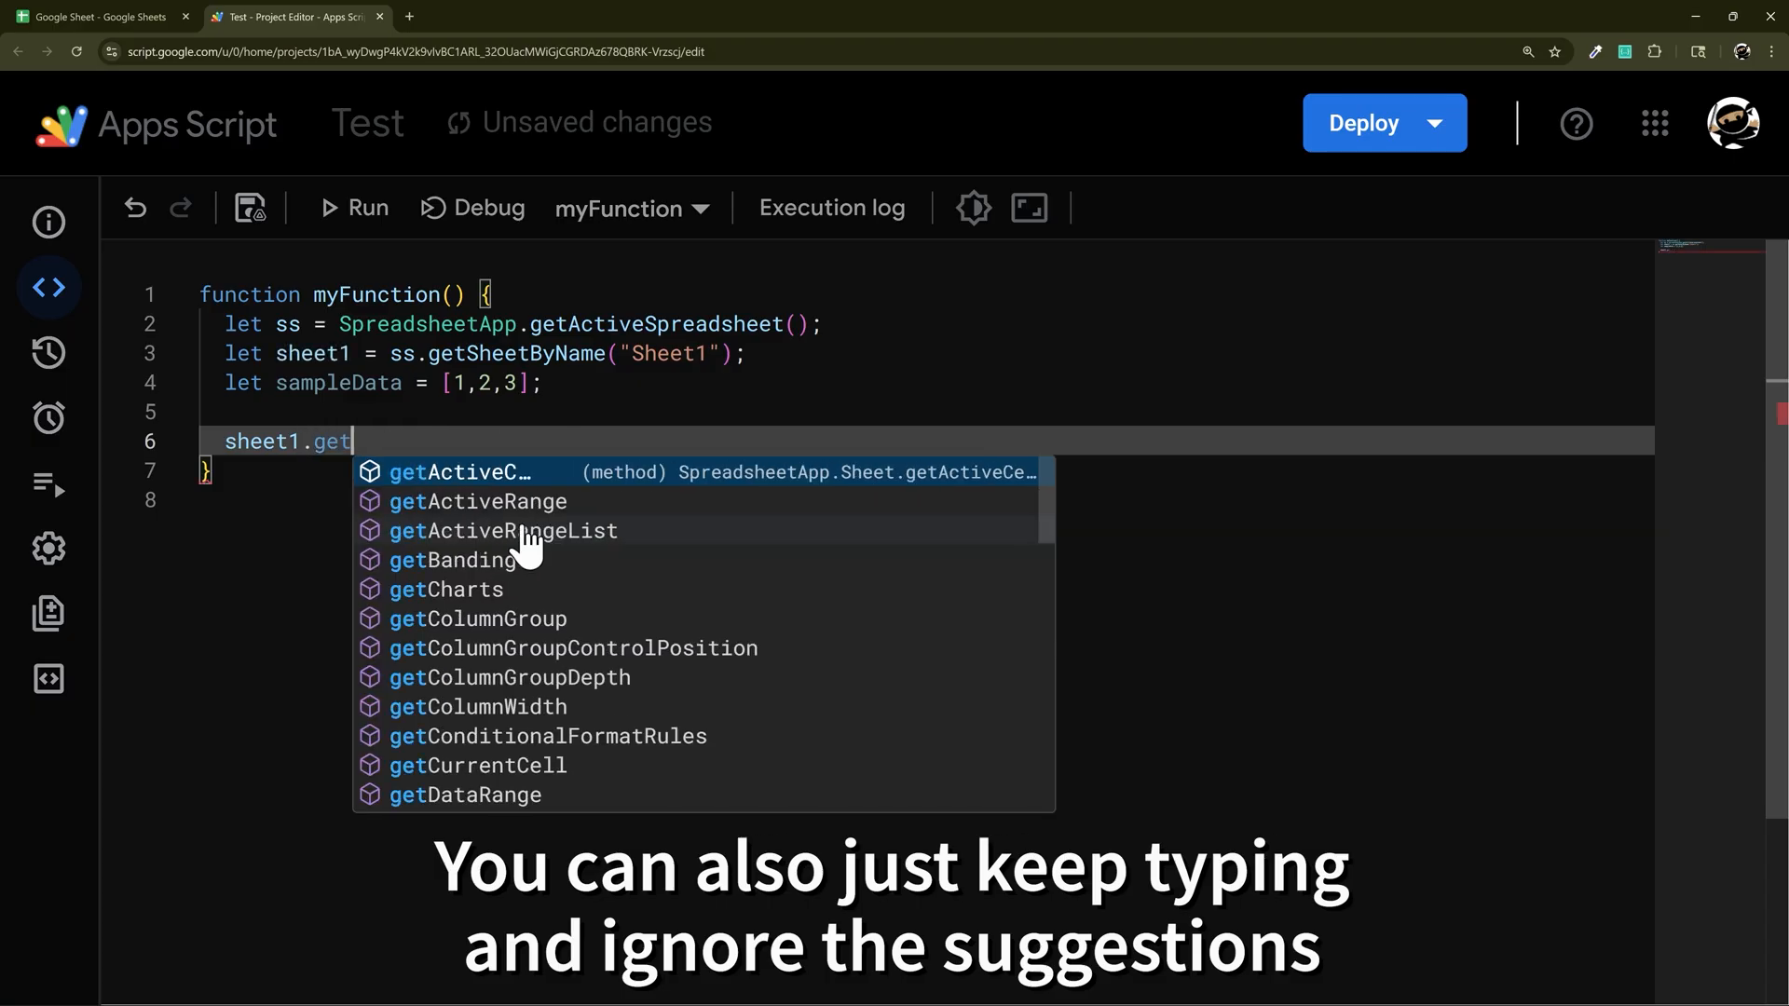
type("Ran")
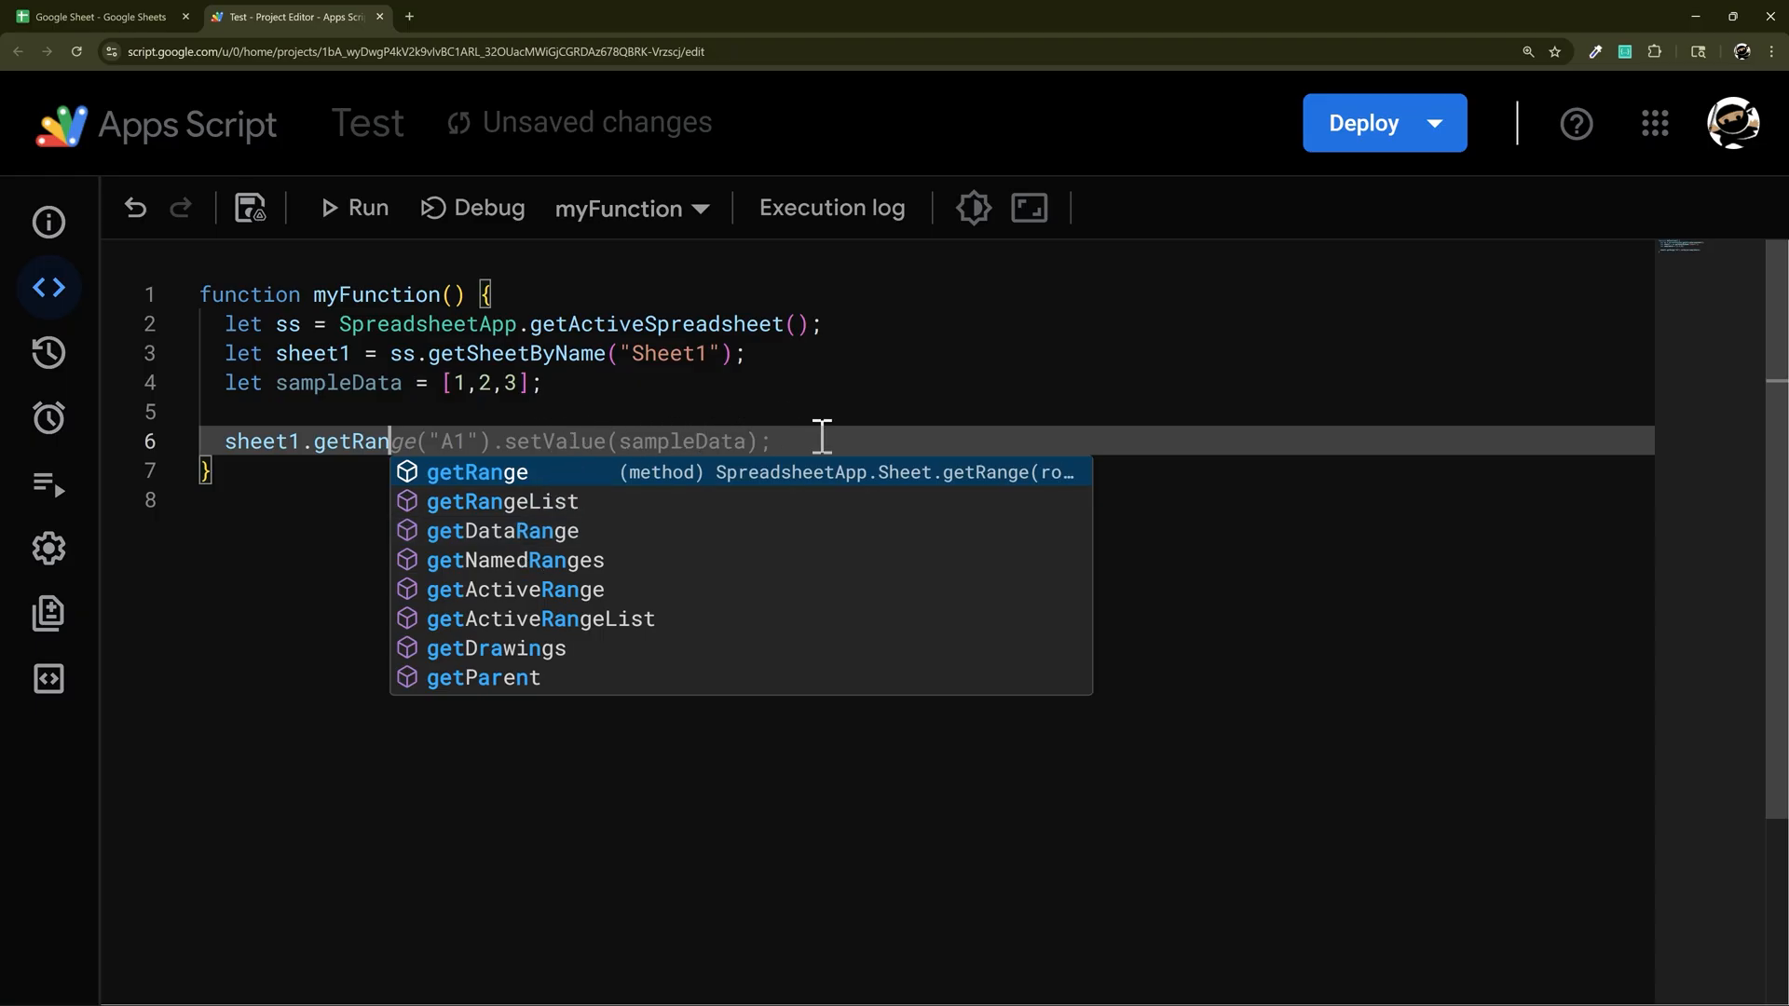
mouse_move(429, 376)
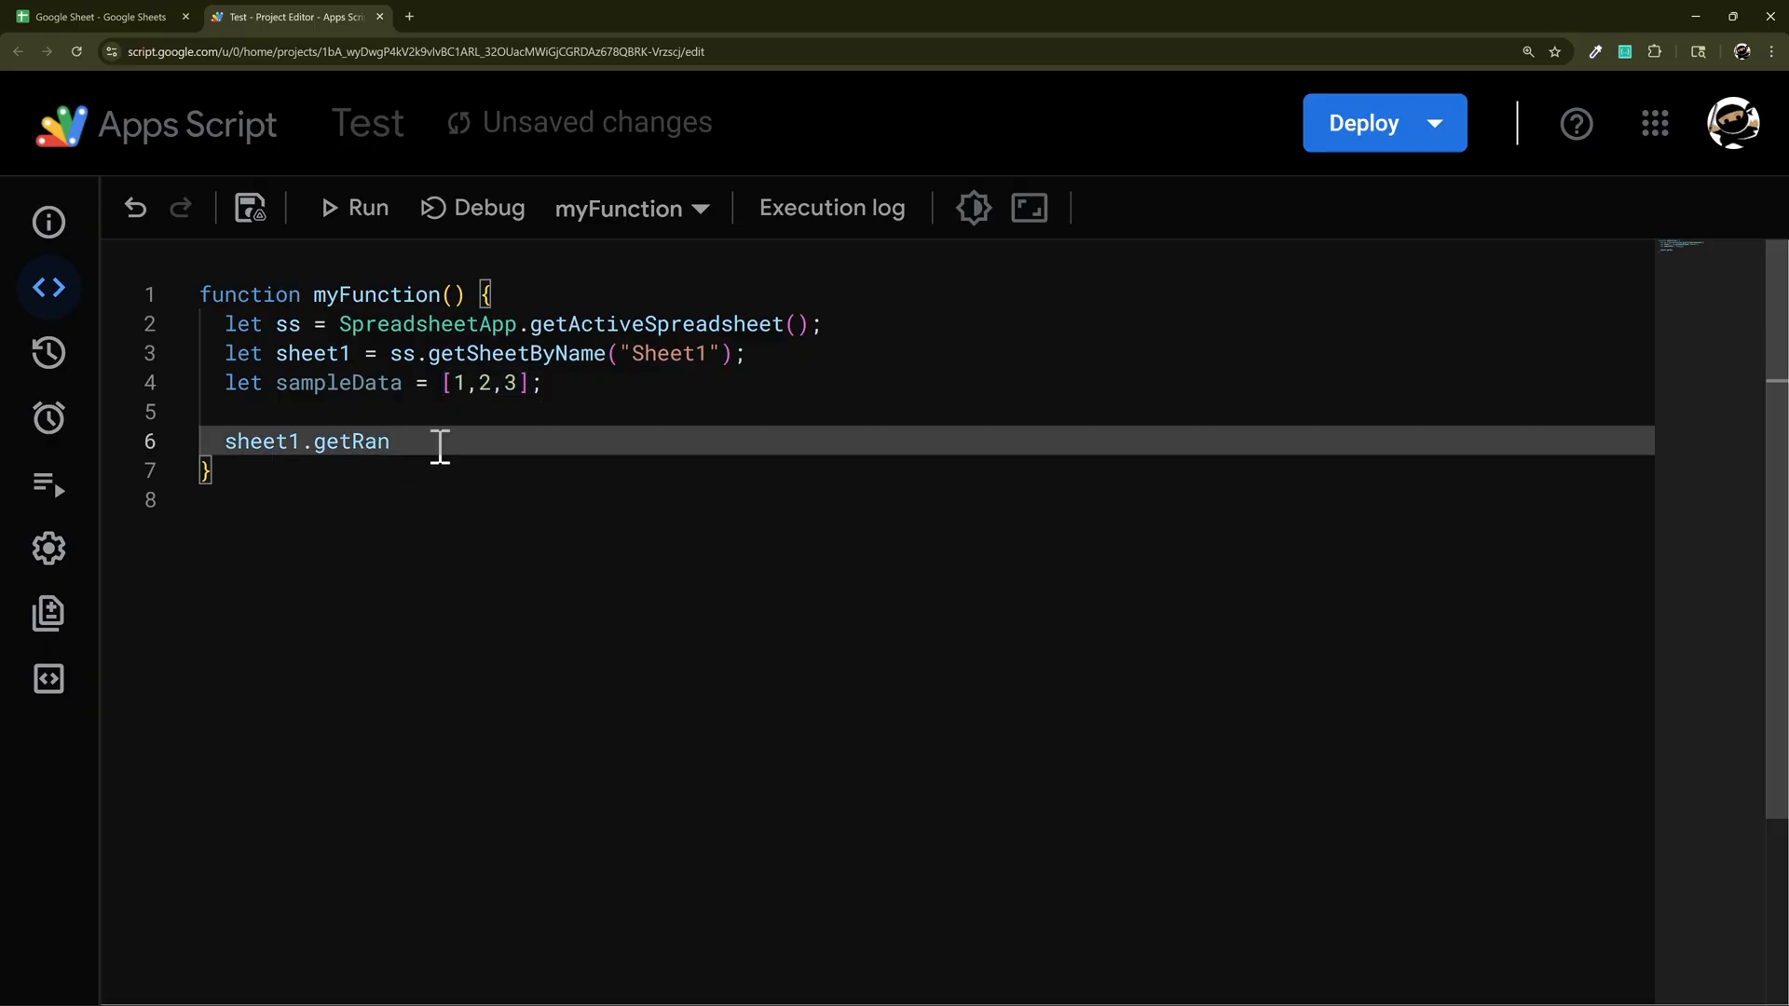
type("appendRow(sampleData);")
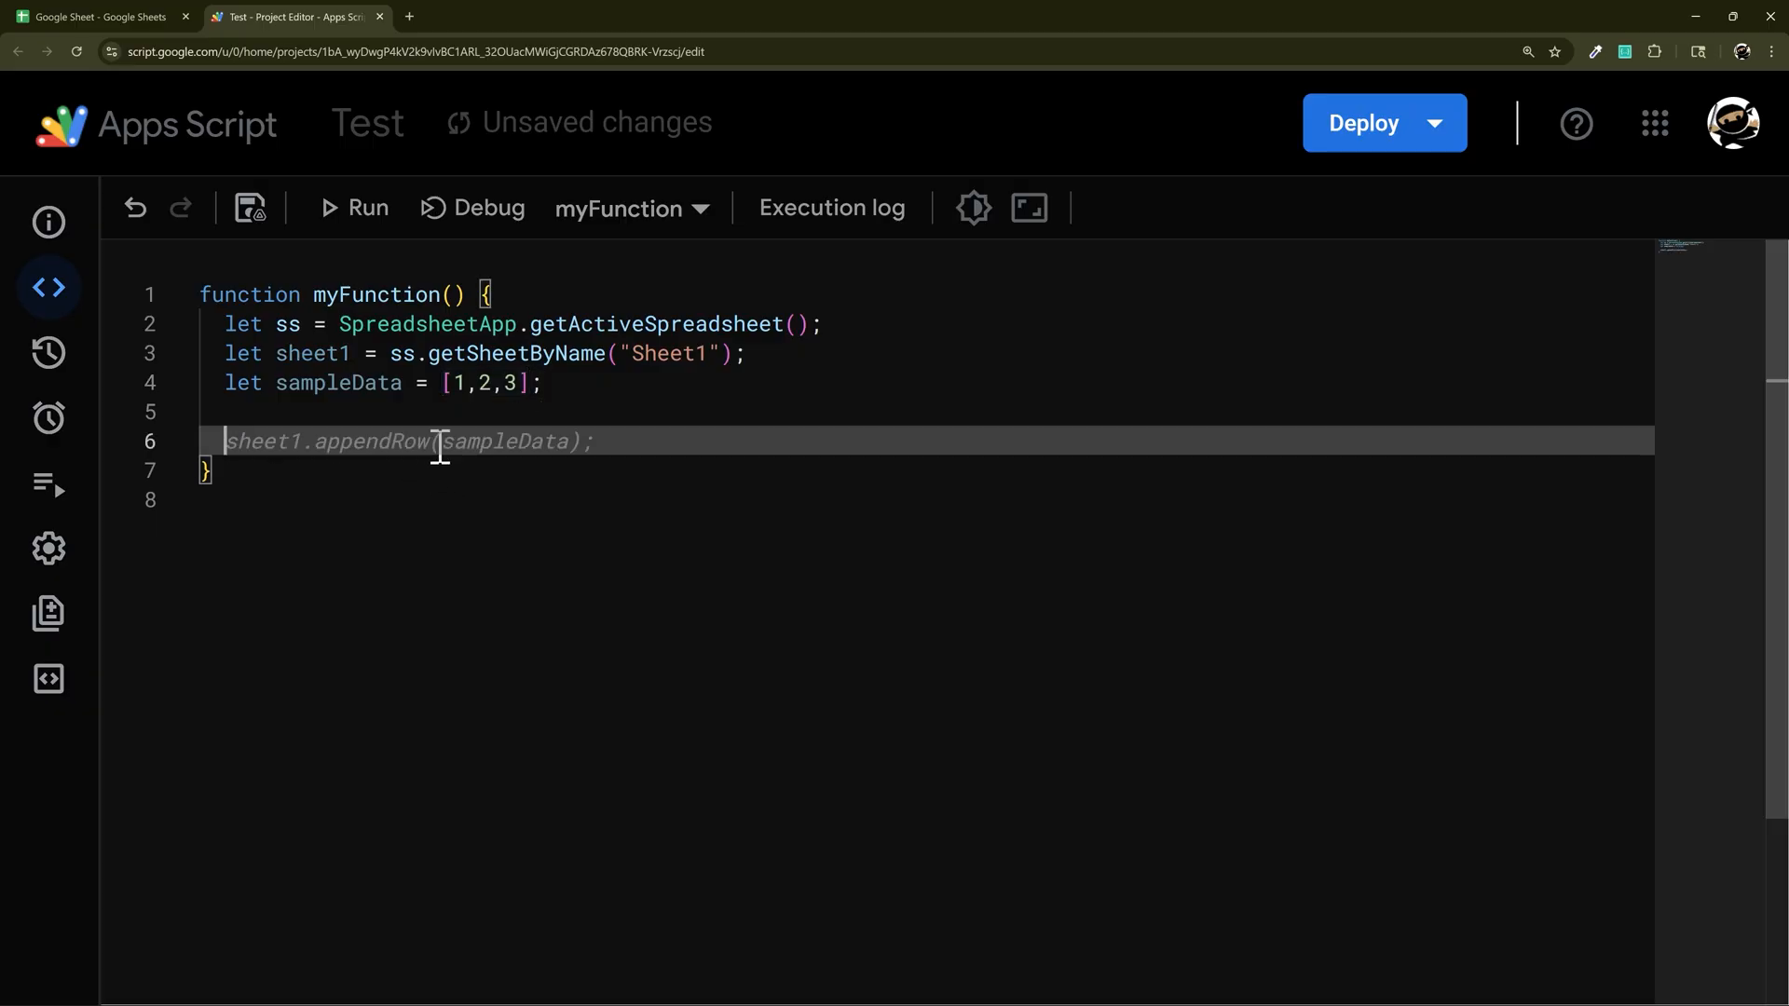